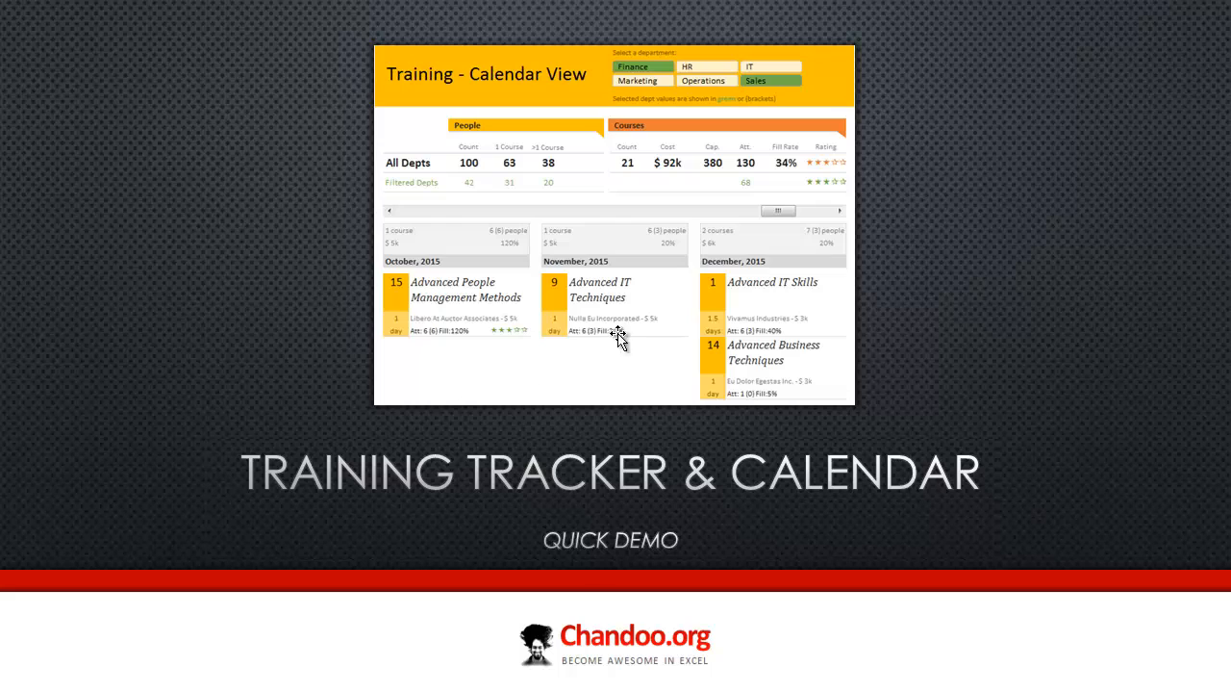
mouse_move(996, 385)
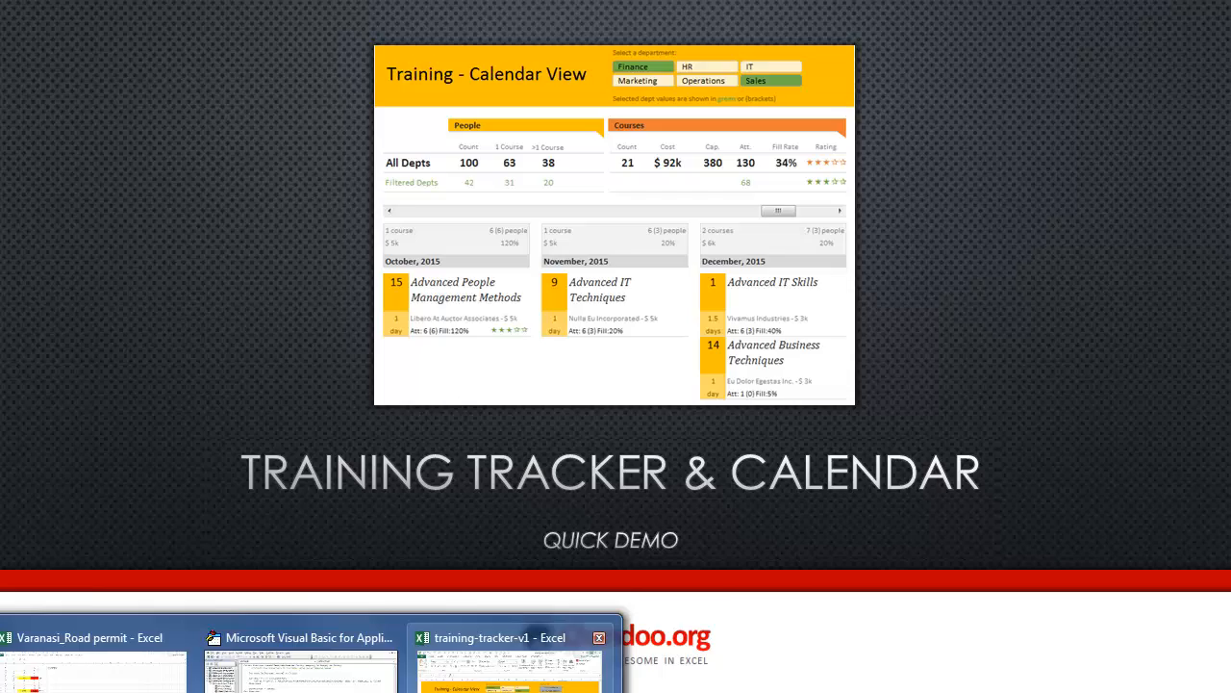
Step: Bring the training-tracker-v1 workbook to the front, showing the Calendar View dashboard
click(496, 637)
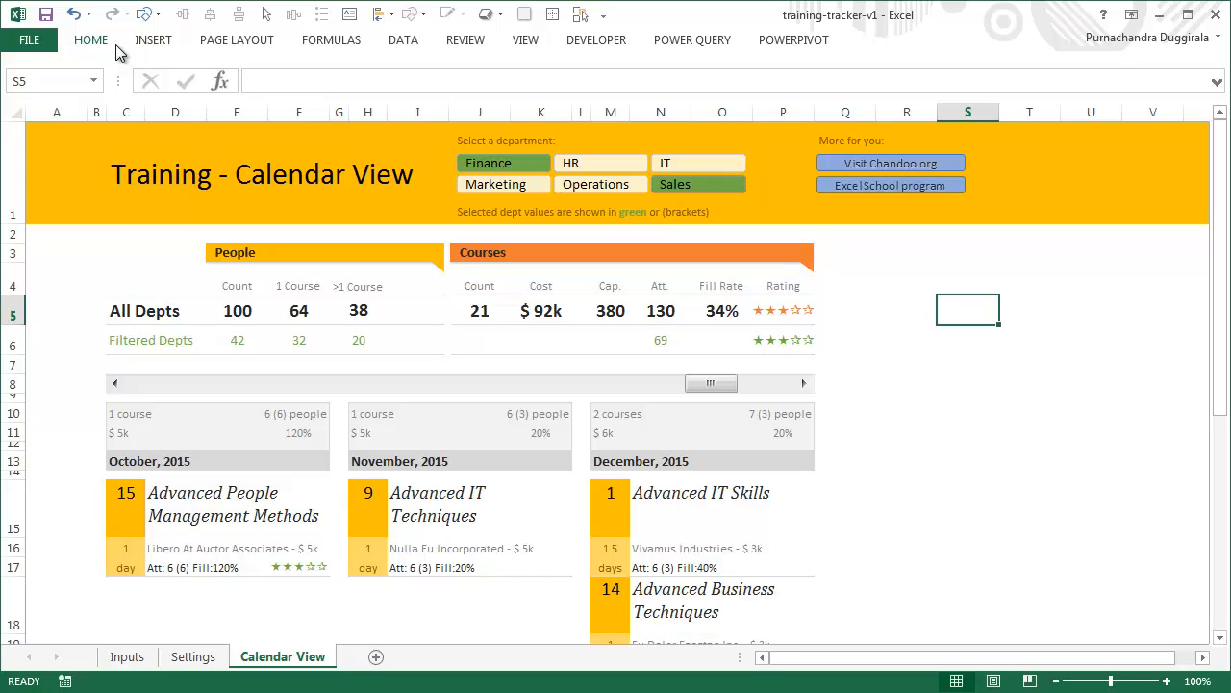
mouse_move(119, 638)
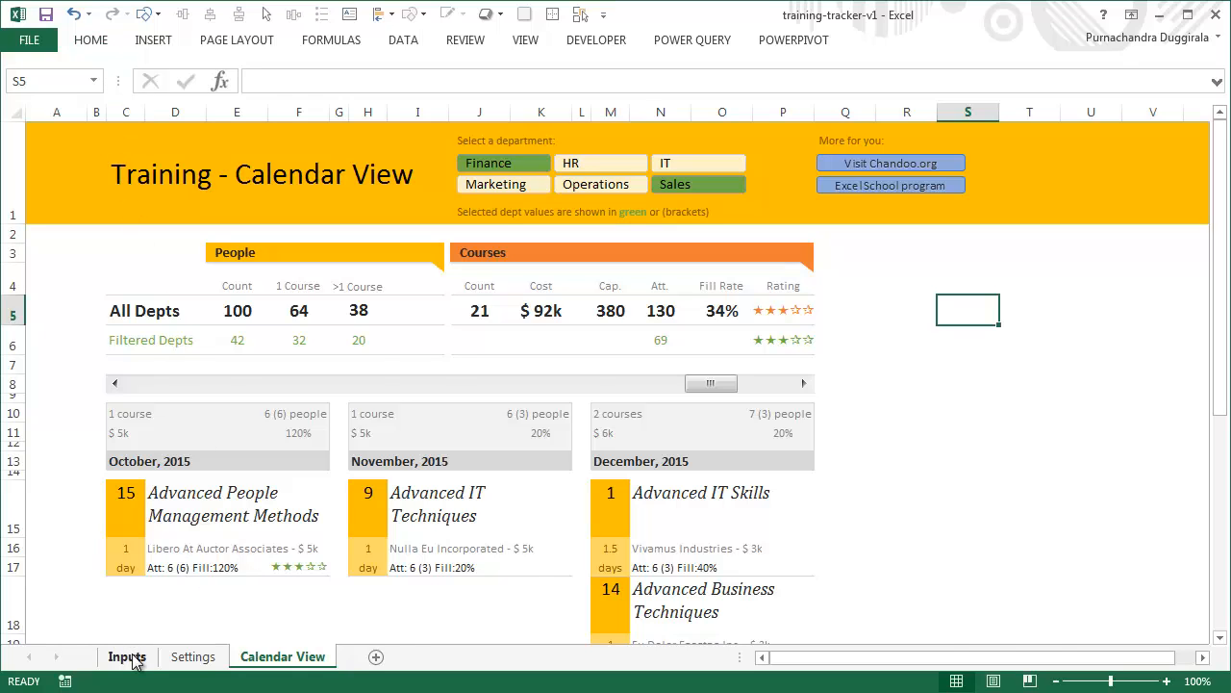
Step: Show the Inputs sheet and select the first trainee and course id T001 in its tables
click(127, 657)
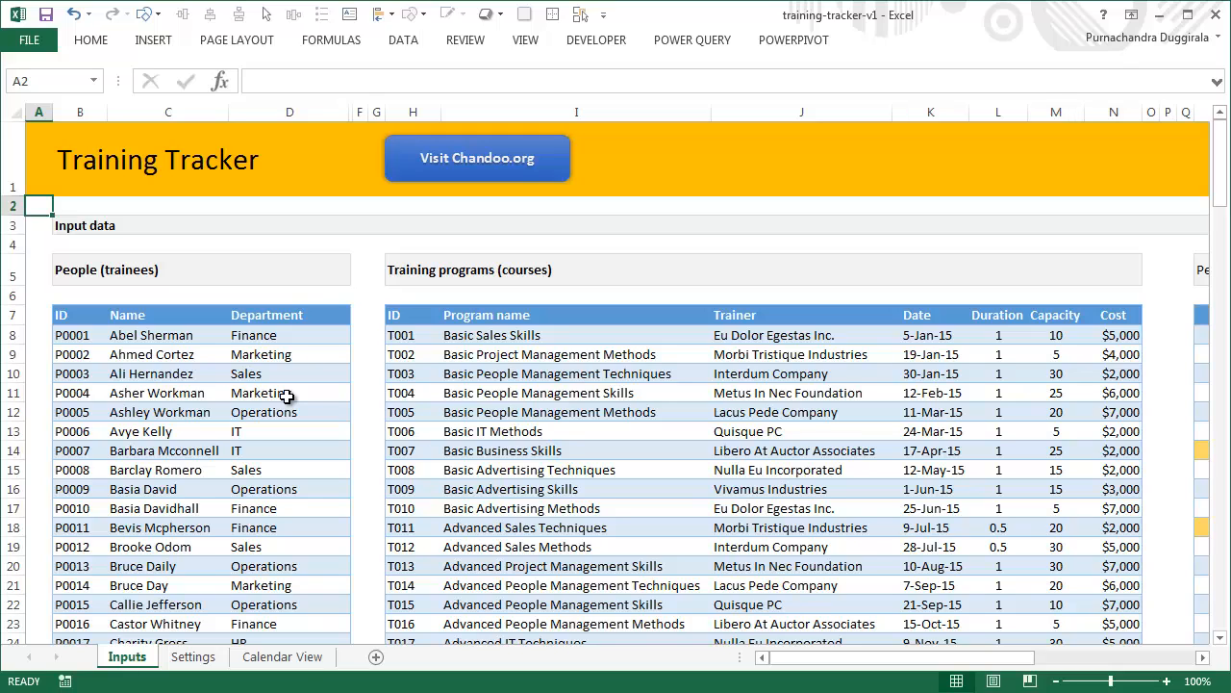
click(73, 335)
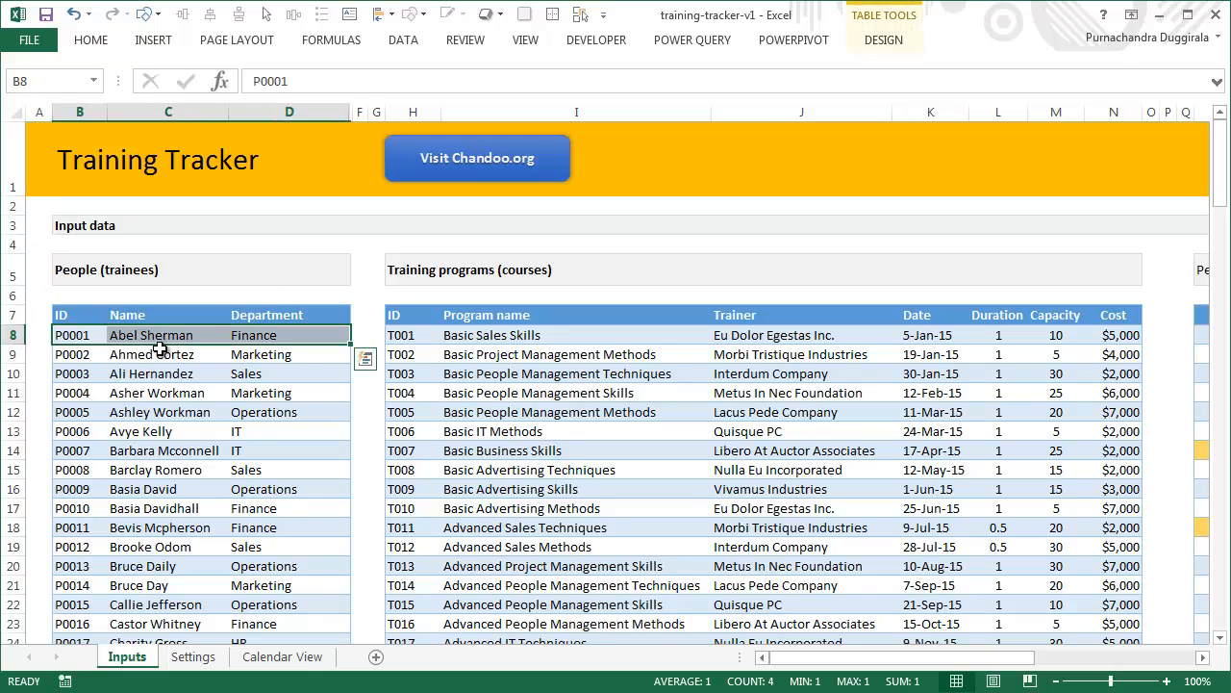
mouse_move(139, 342)
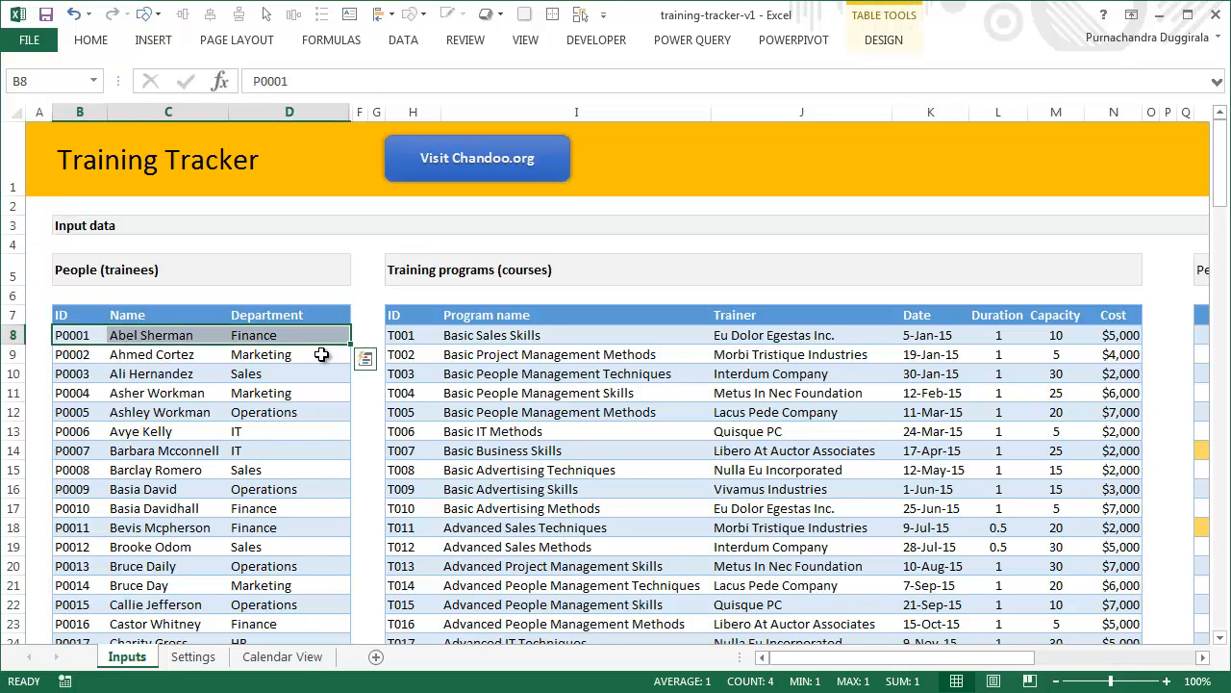
scroll(down, 3)
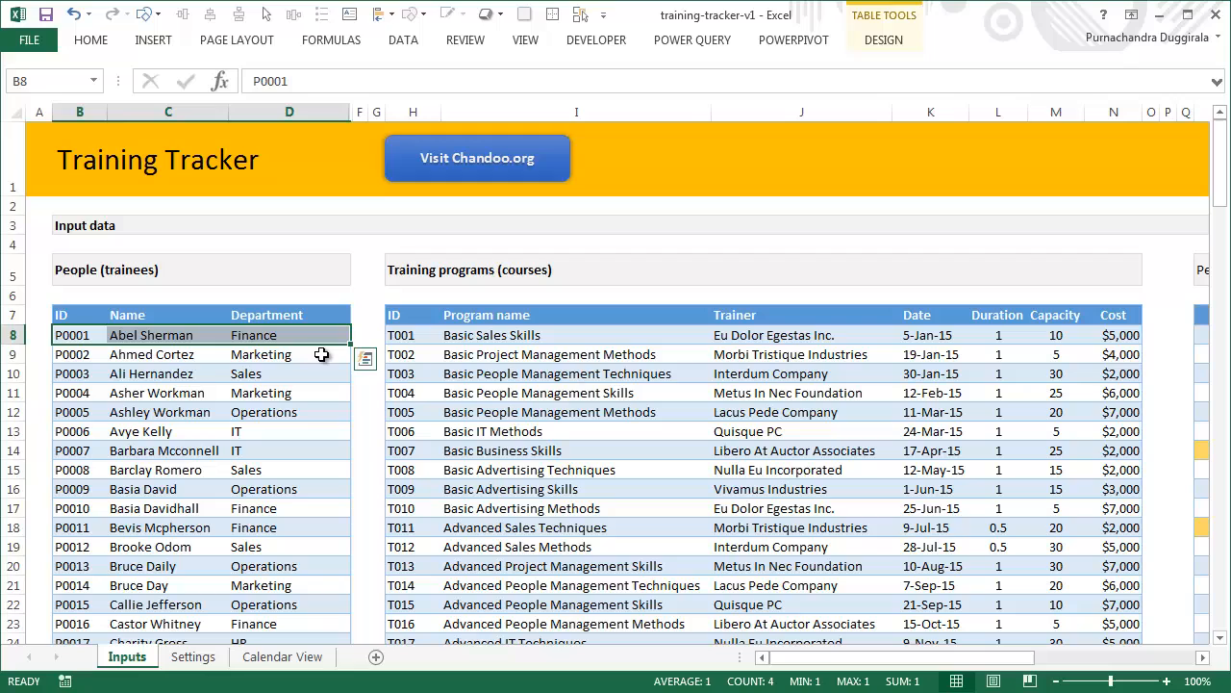
click(439, 335)
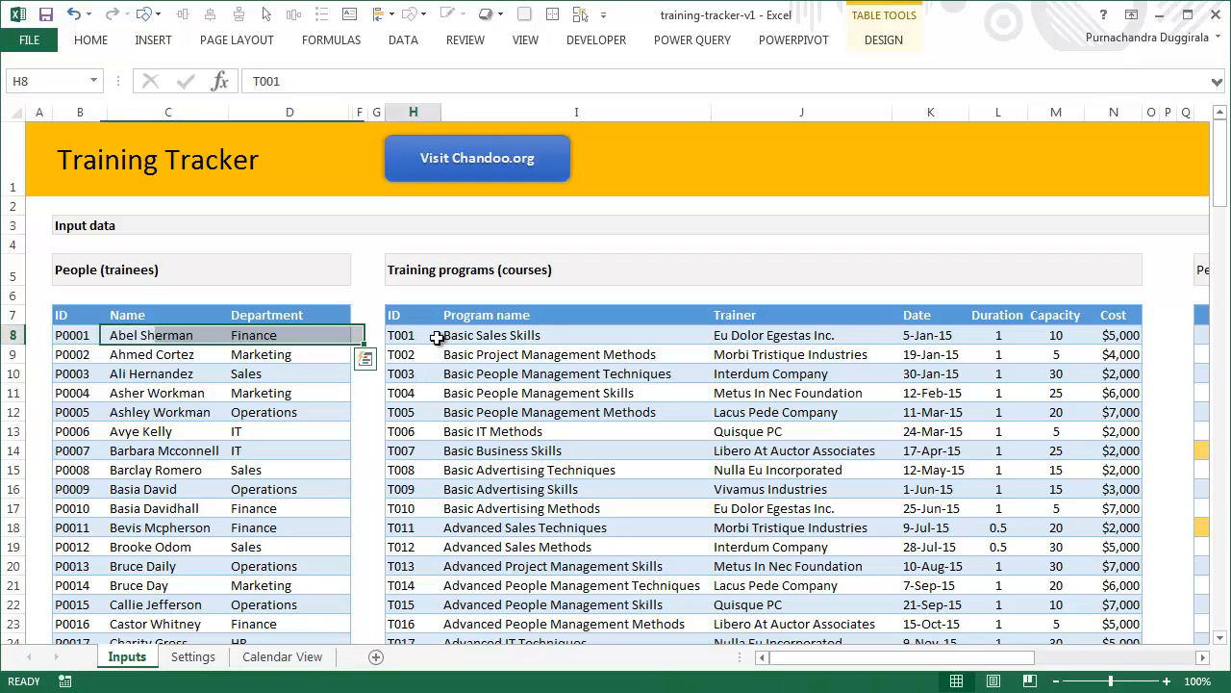
click(73, 335)
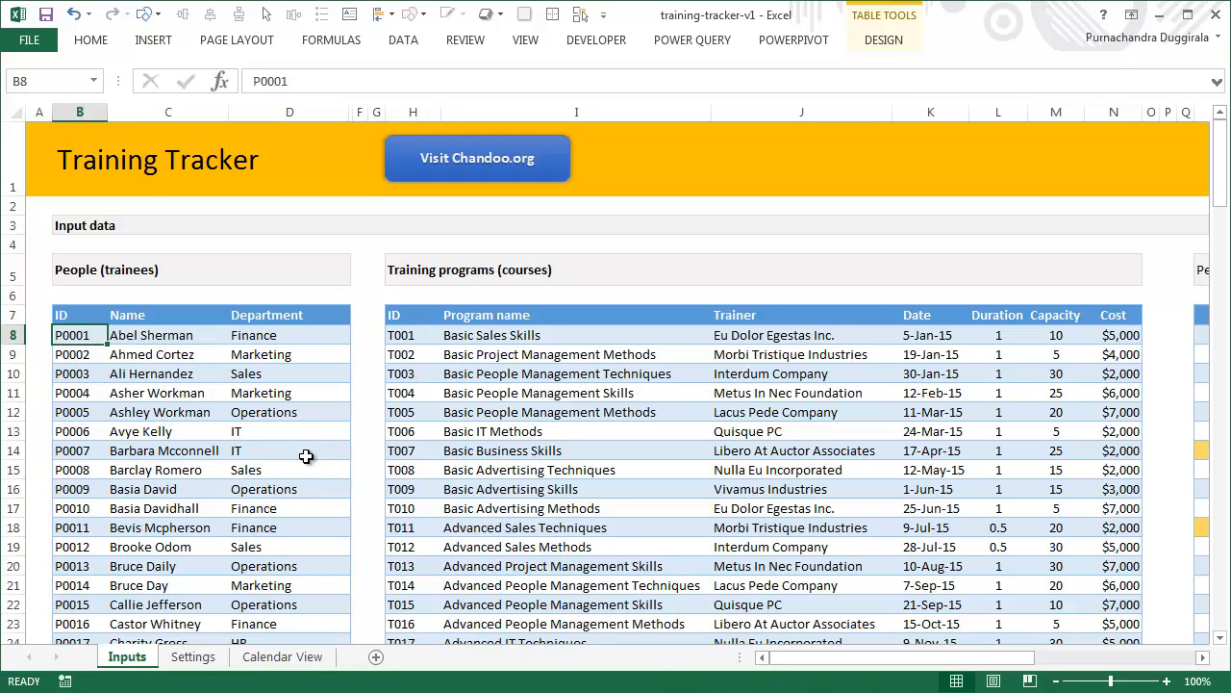
mouse_move(300, 411)
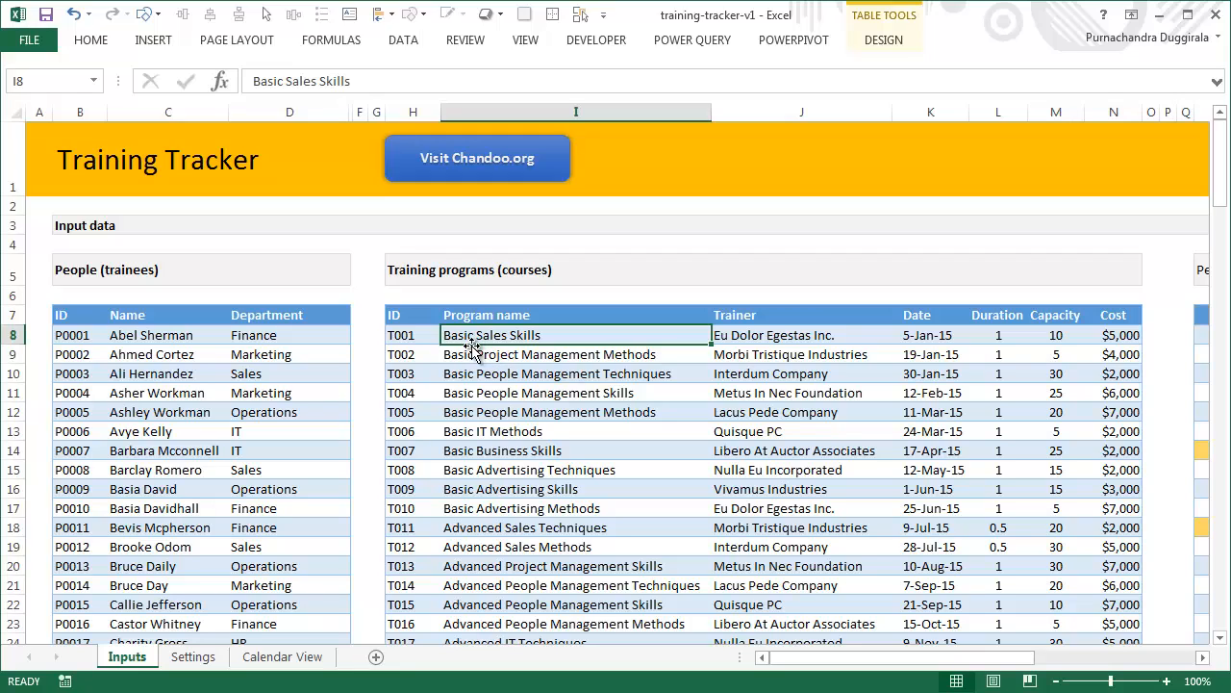
mouse_move(565, 393)
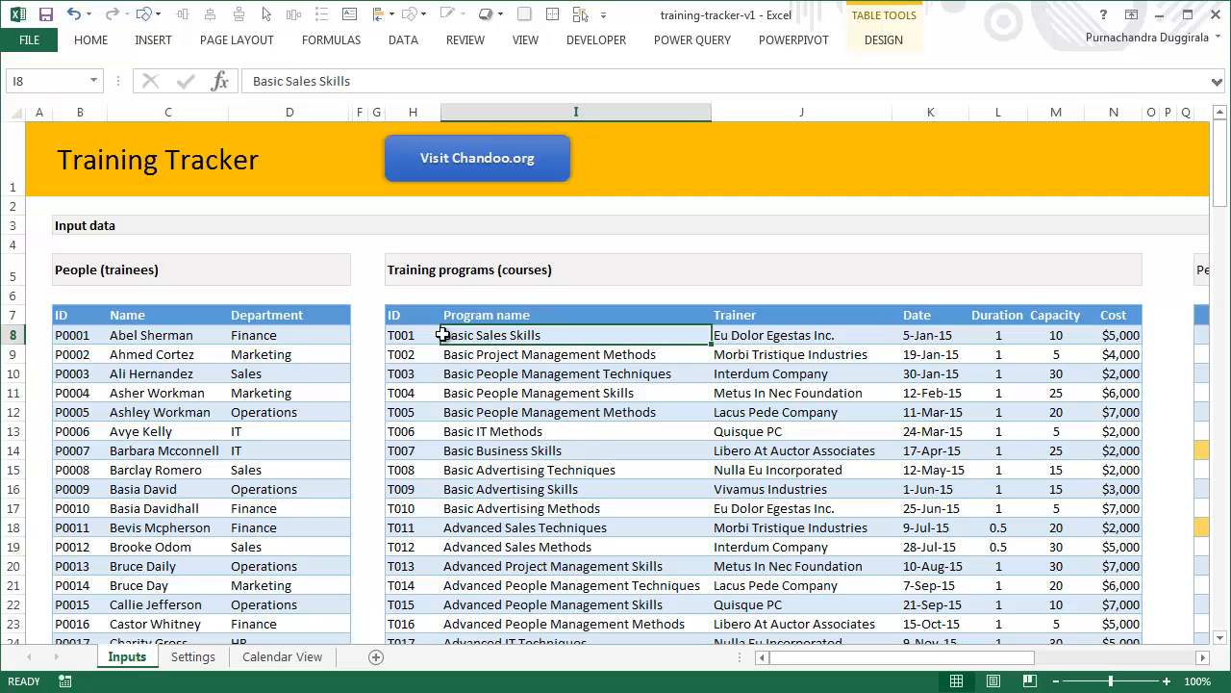
click(798, 335)
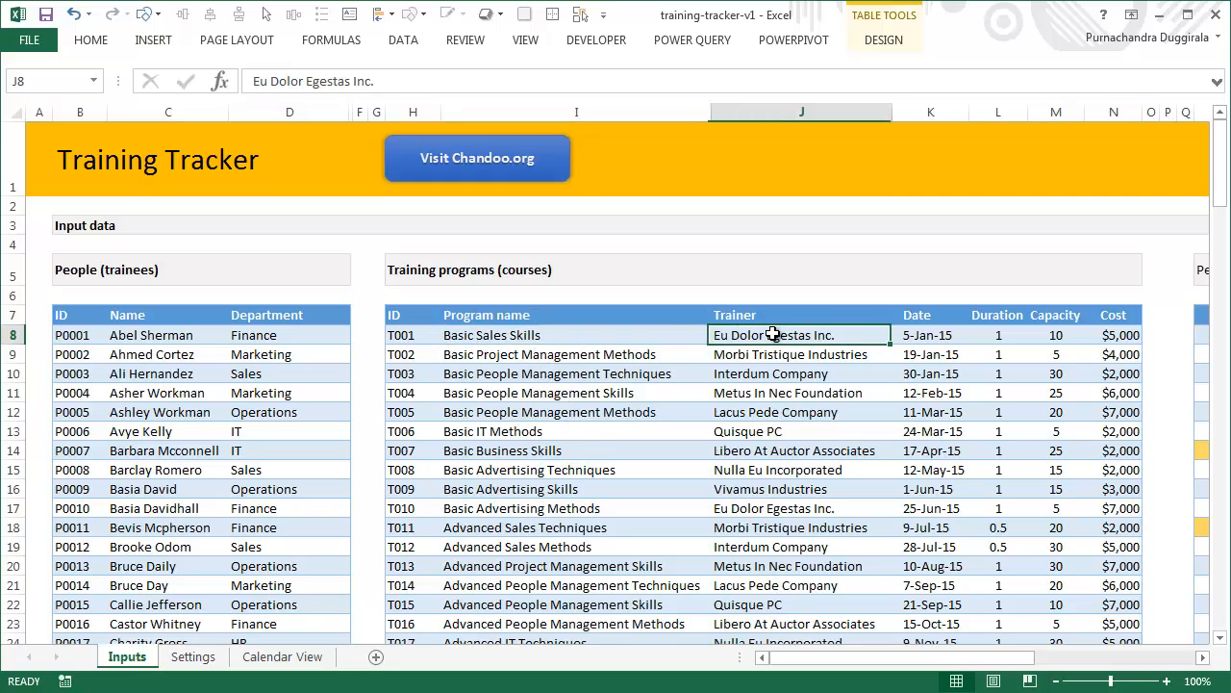
scroll(down, 3)
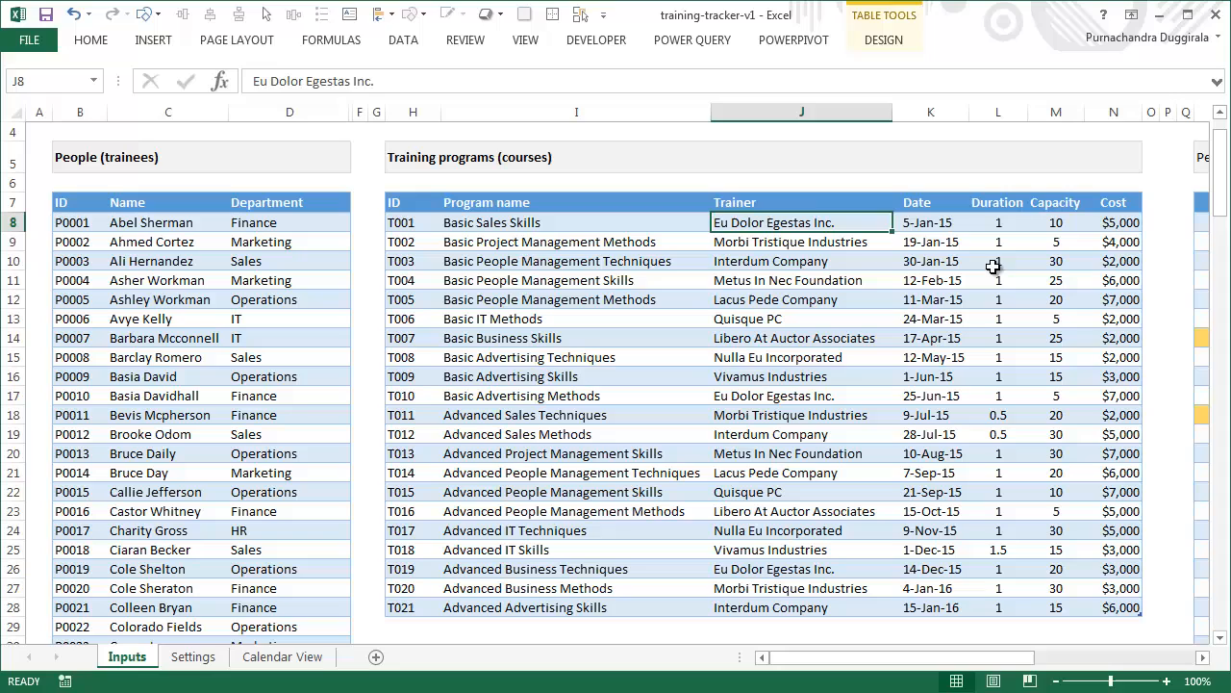
click(931, 224)
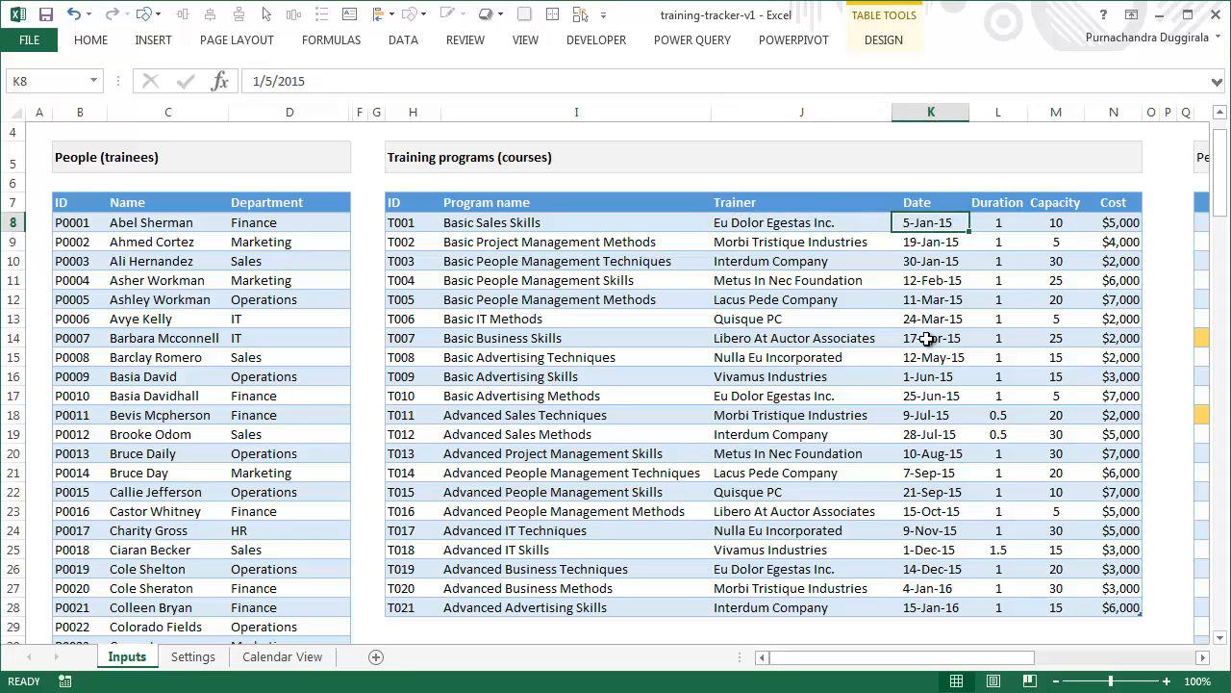
click(997, 223)
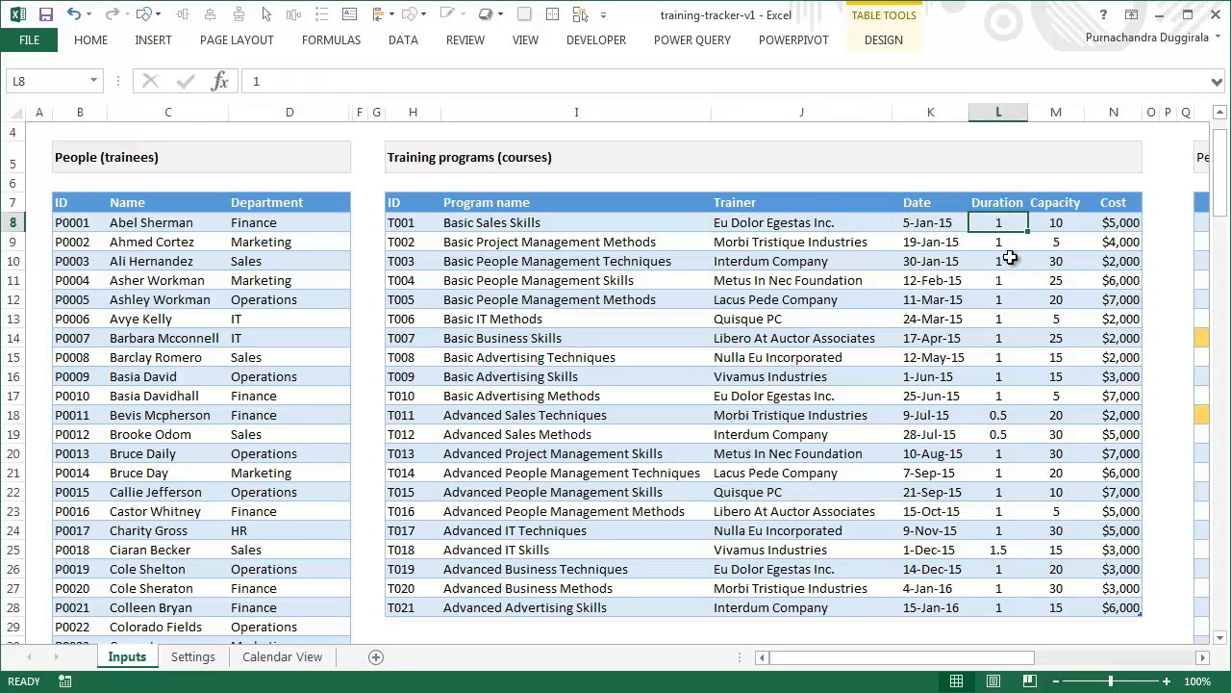
mouse_move(1037, 289)
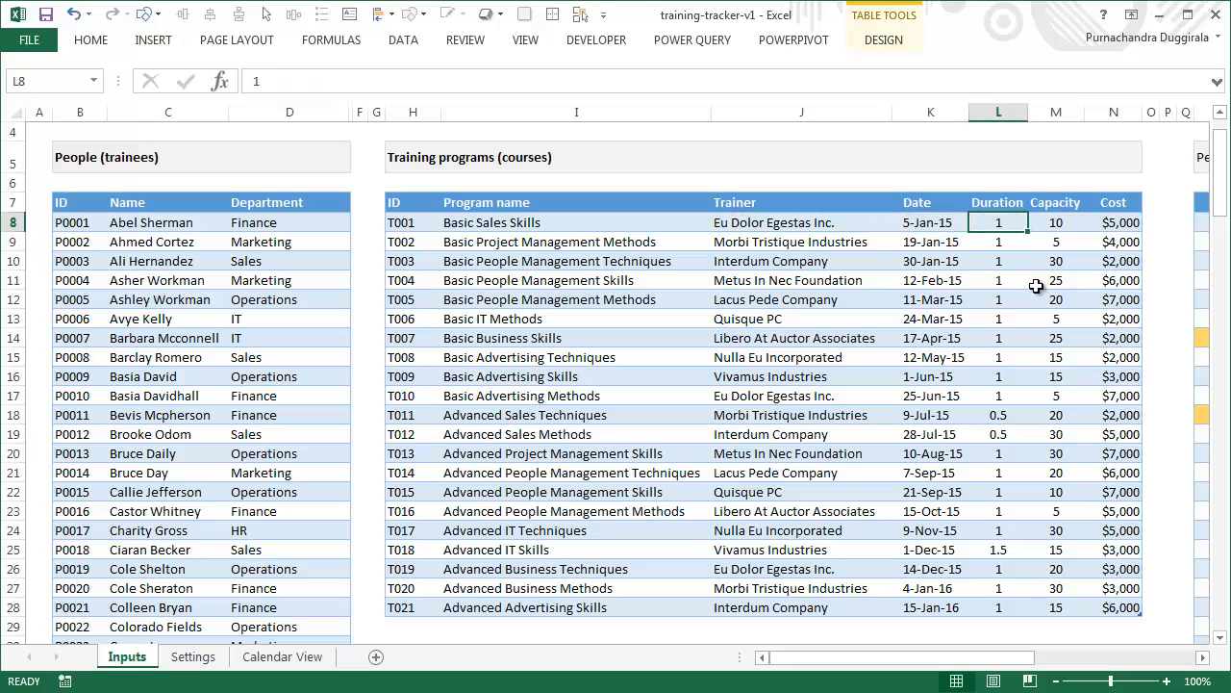
click(1055, 223)
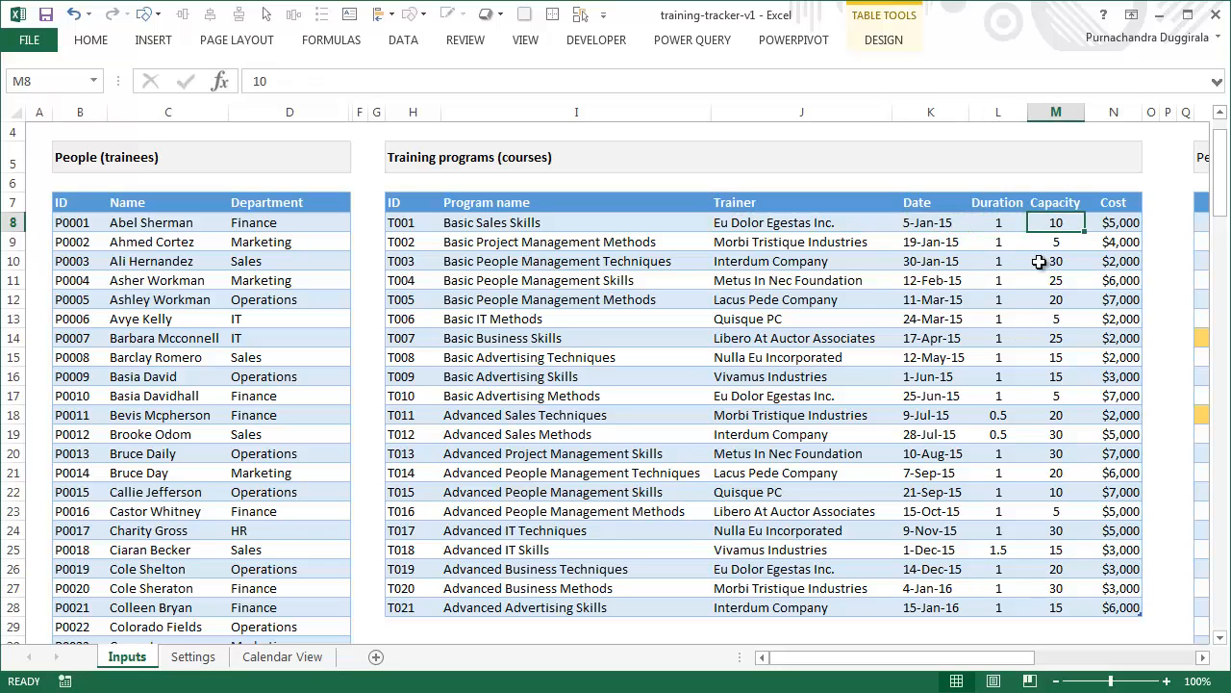
click(1112, 223)
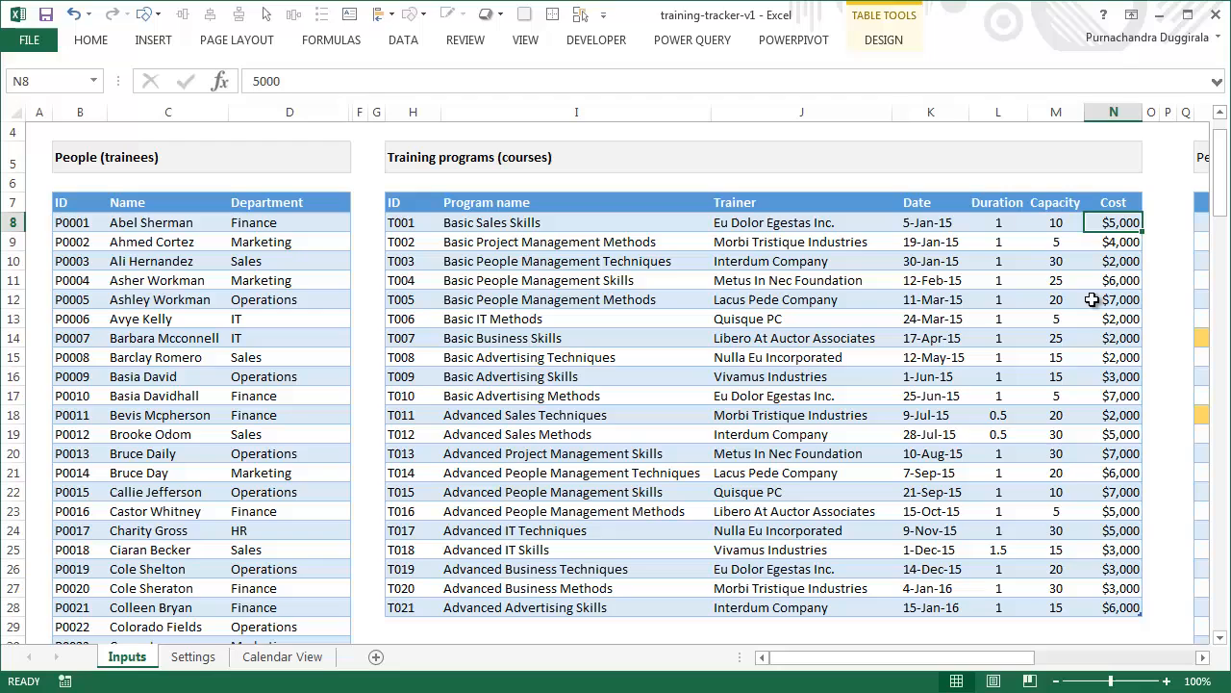
mouse_move(873, 266)
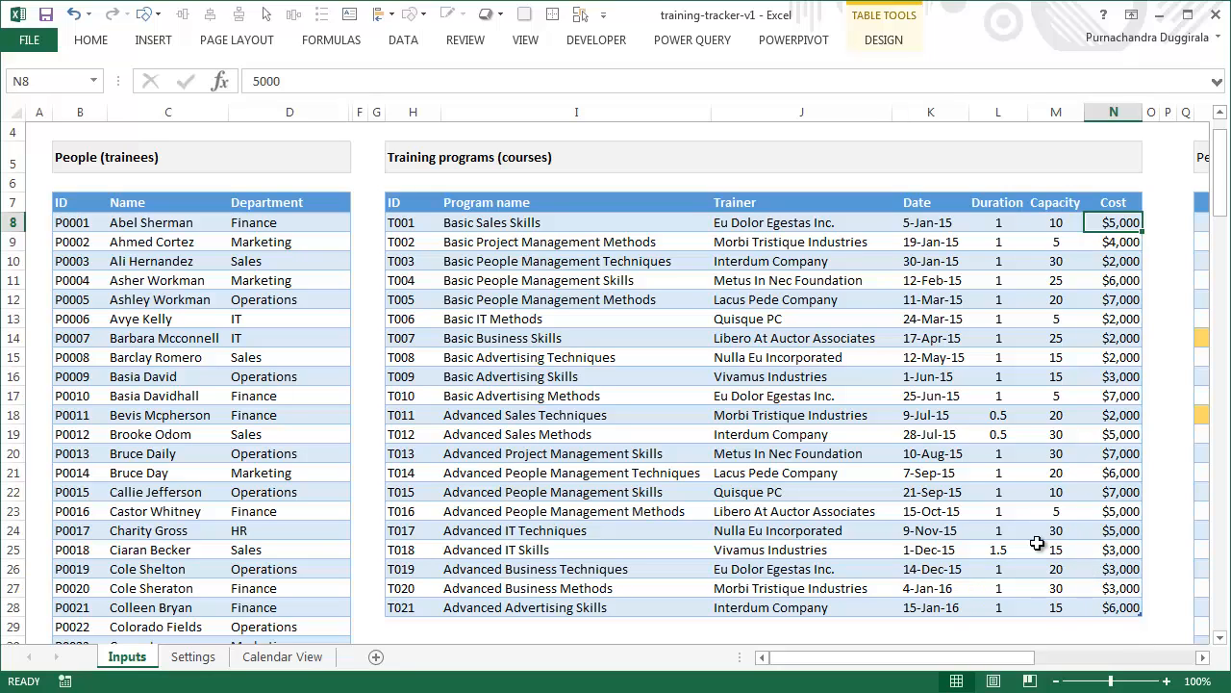
mouse_move(1116, 438)
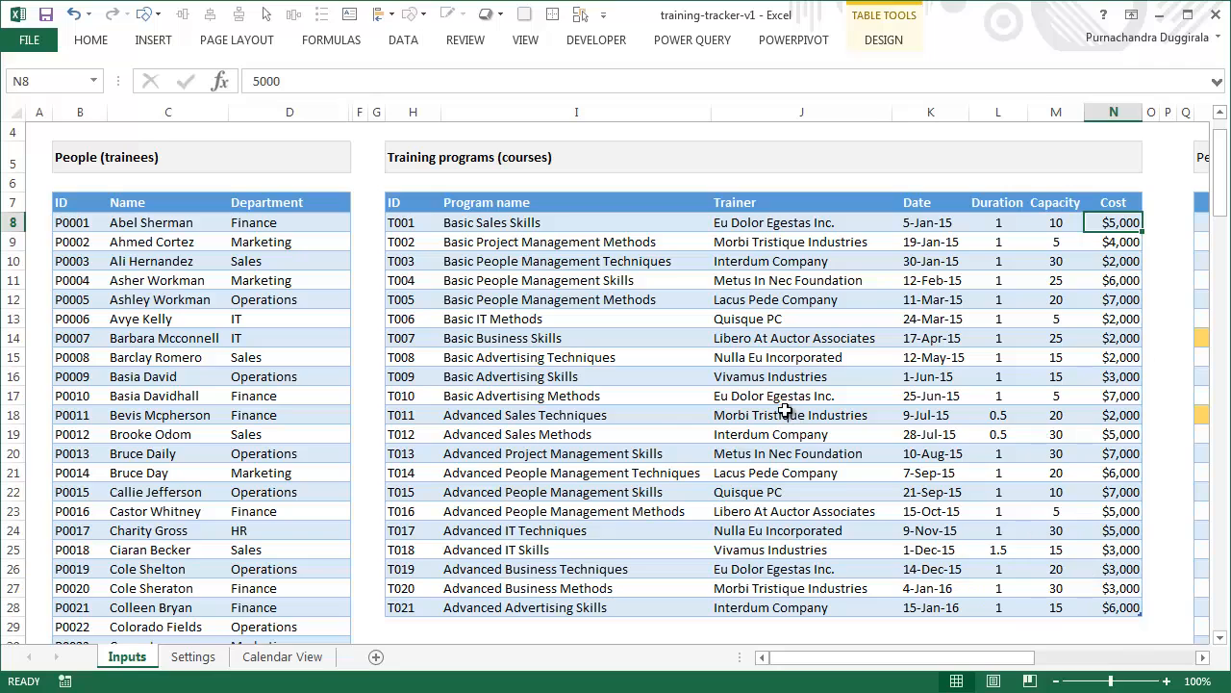
mouse_move(302, 434)
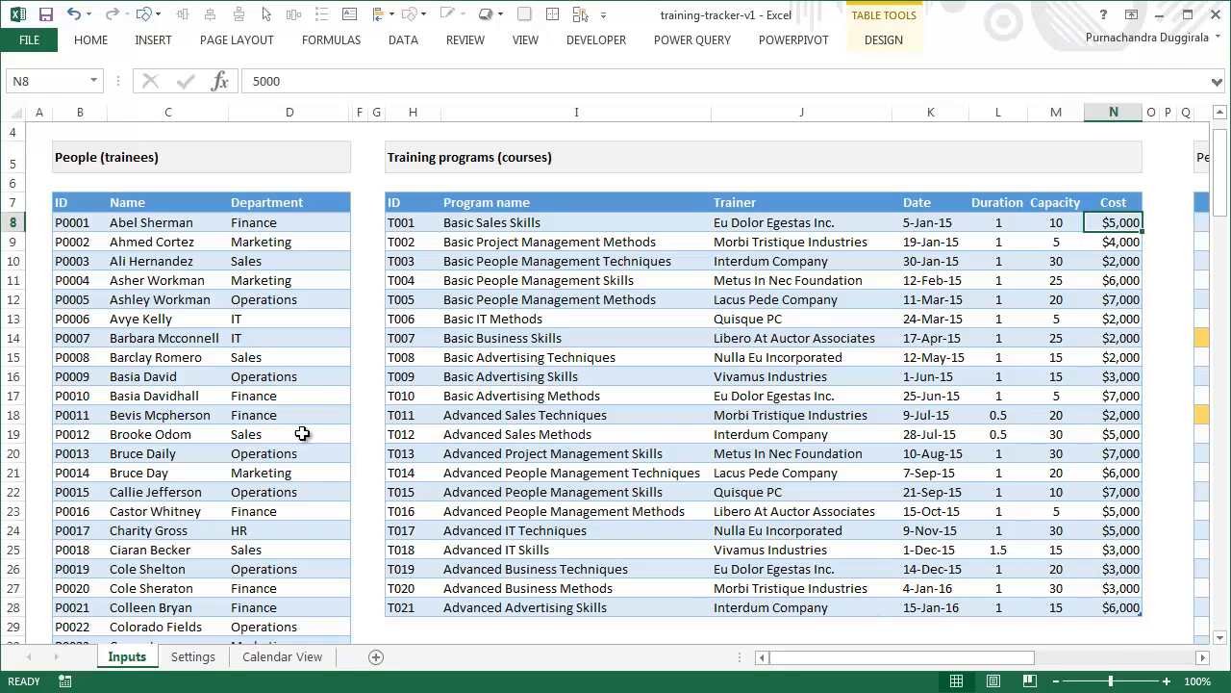
click(576, 320)
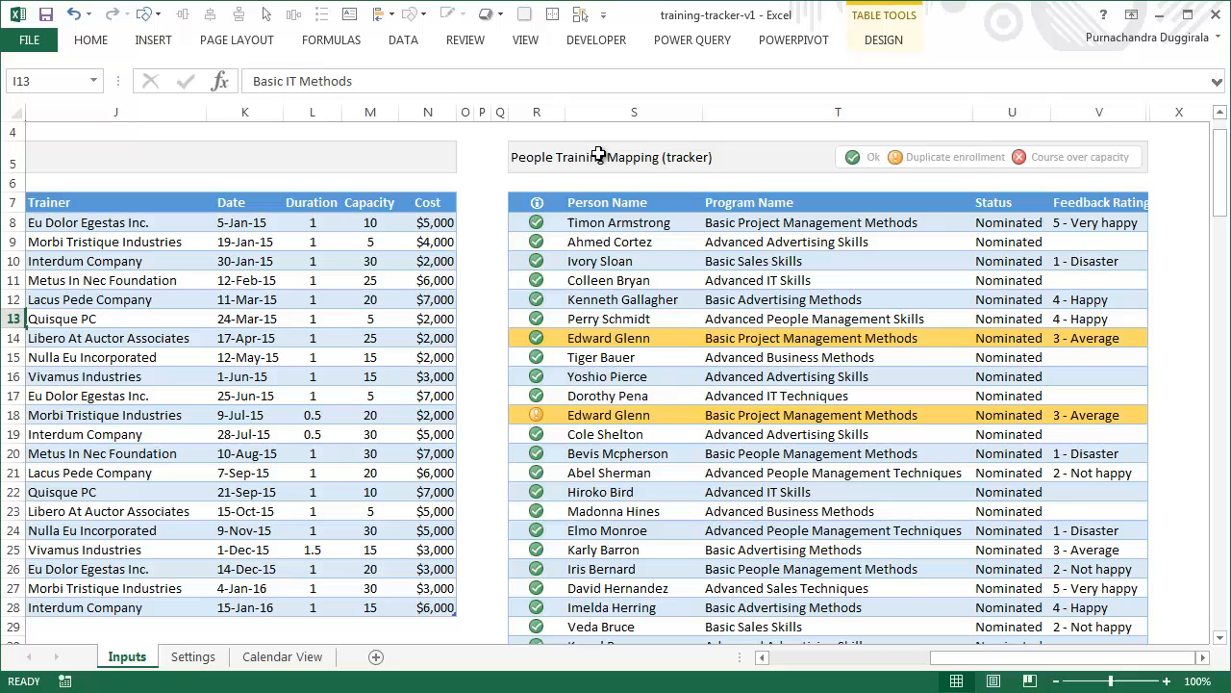
mouse_move(830, 221)
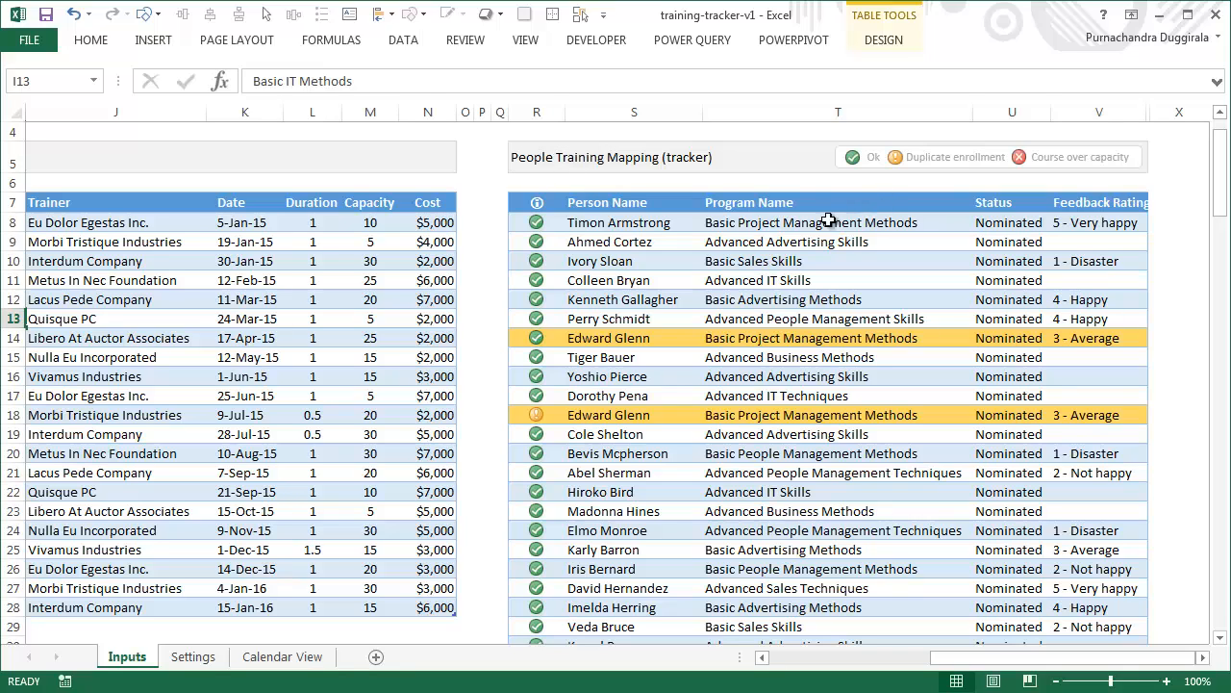
click(608, 223)
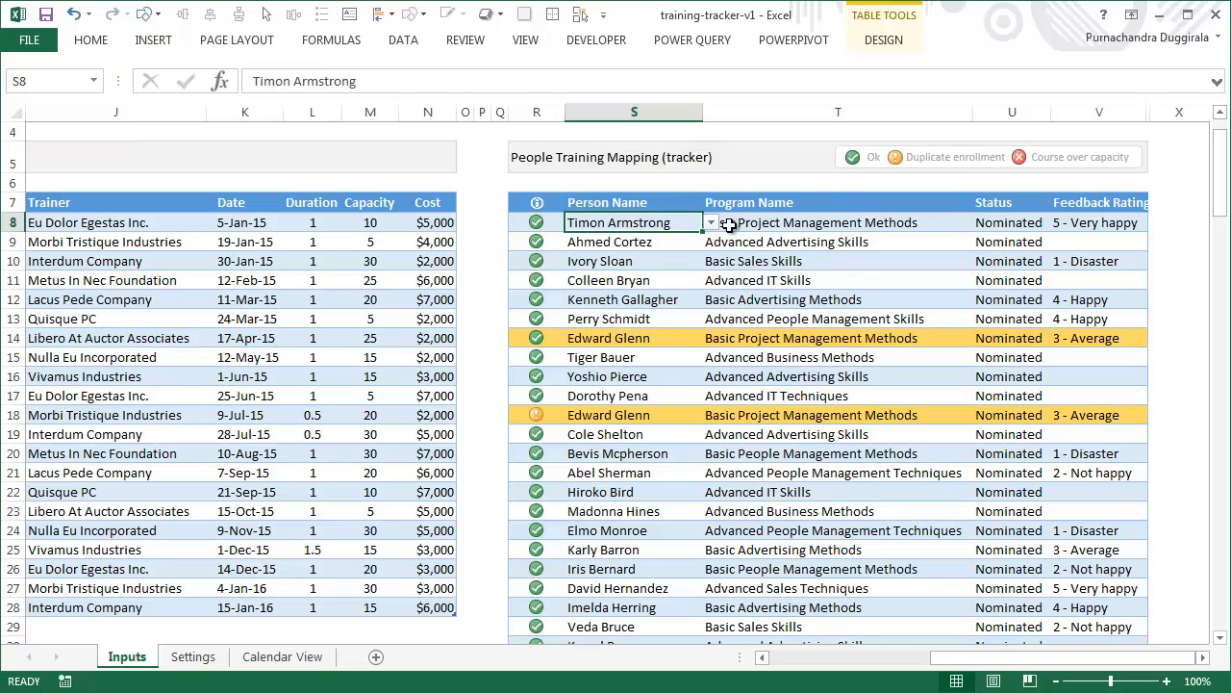
mouse_move(804, 224)
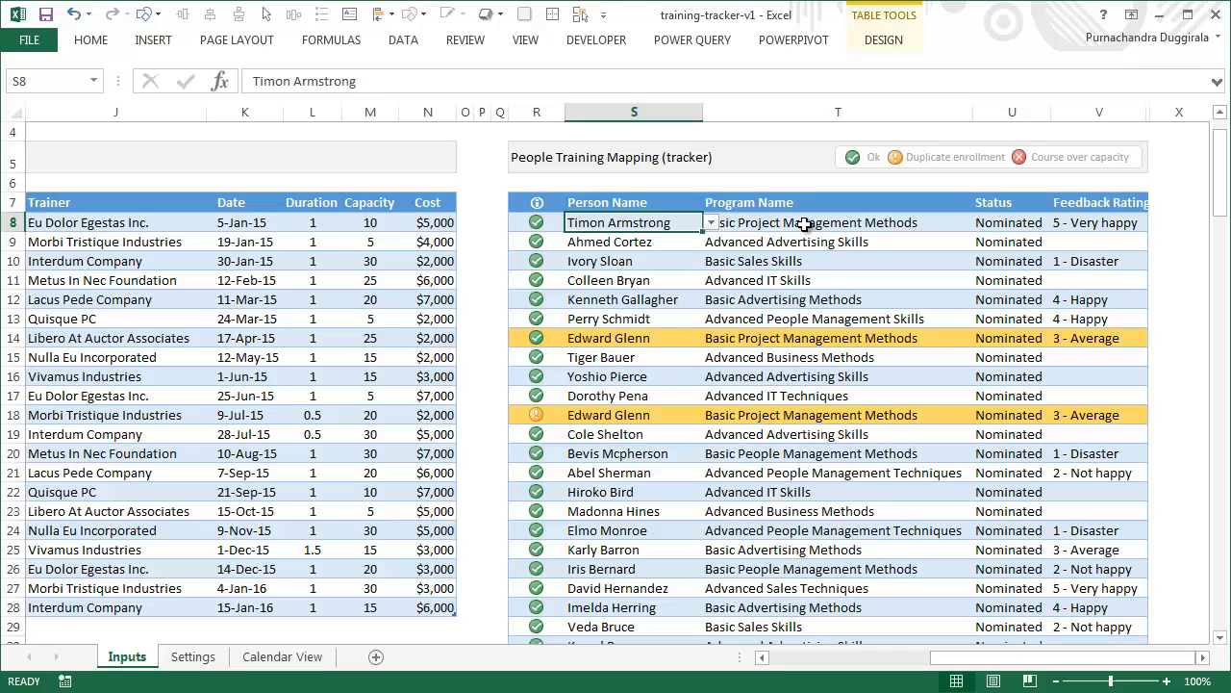
click(837, 223)
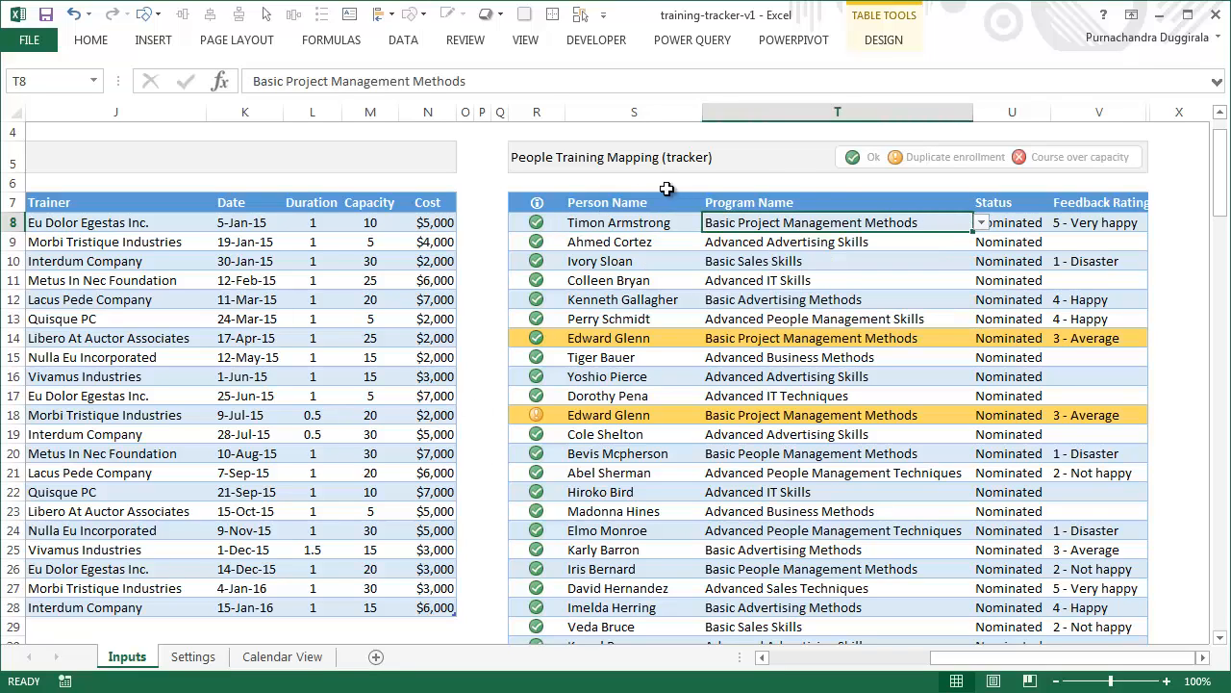
click(835, 243)
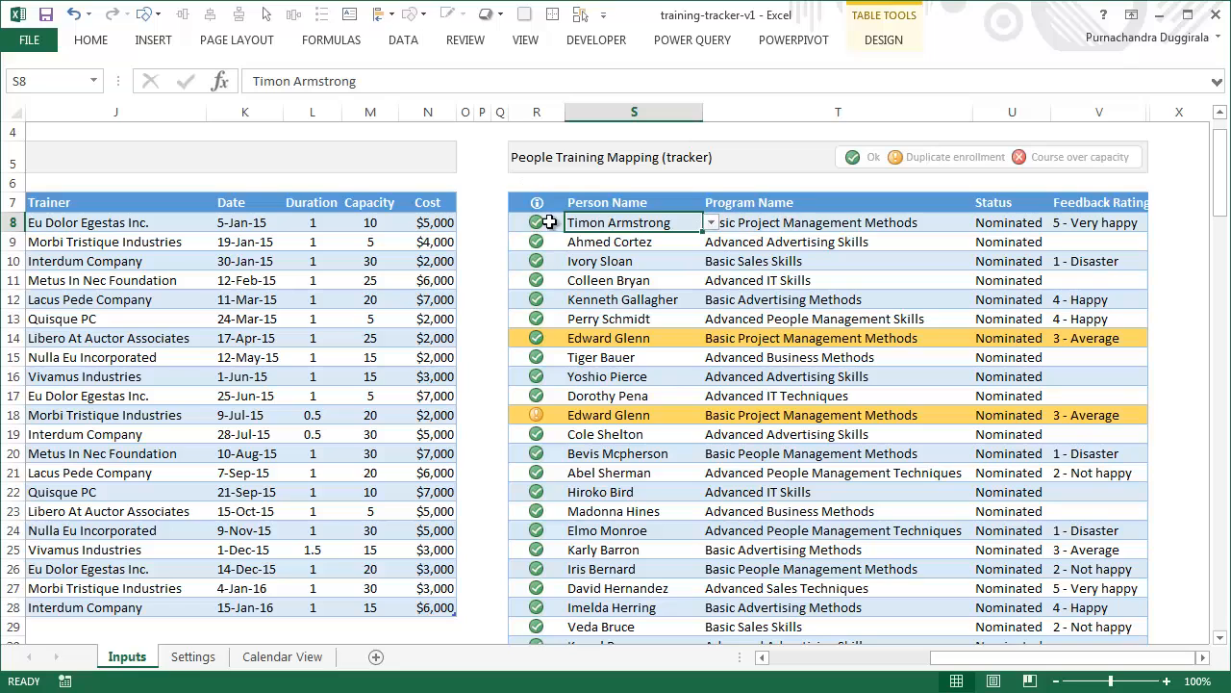
mouse_move(815, 190)
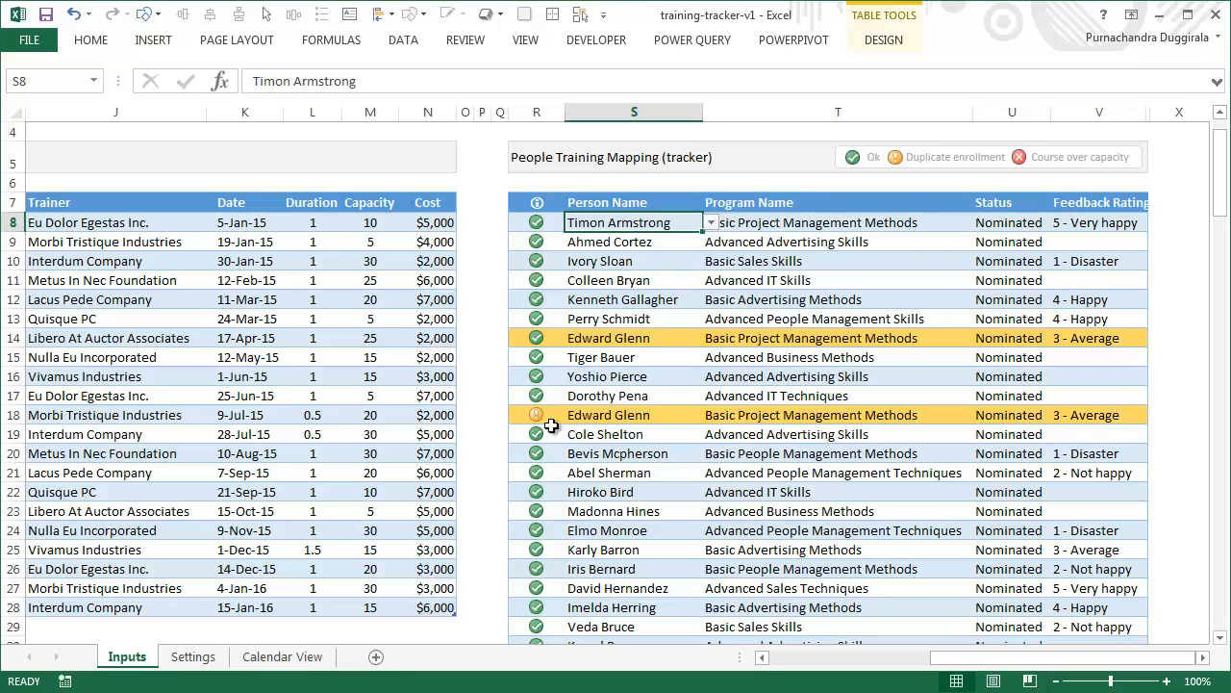
mouse_move(696, 420)
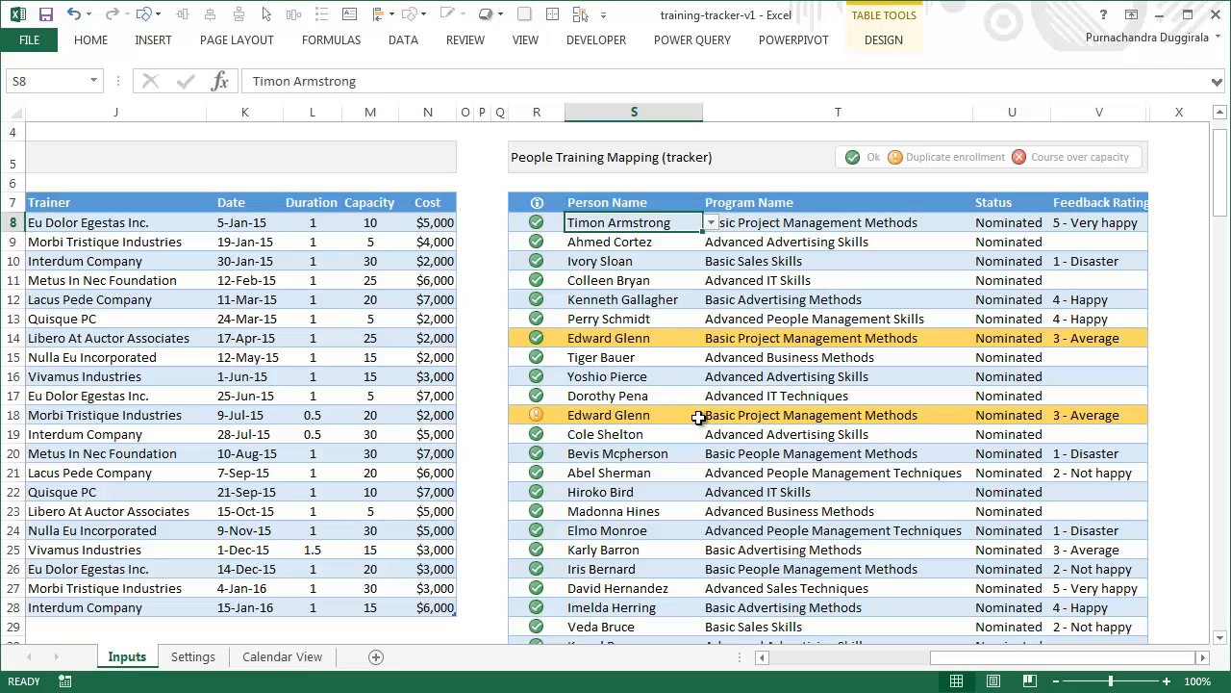
click(608, 415)
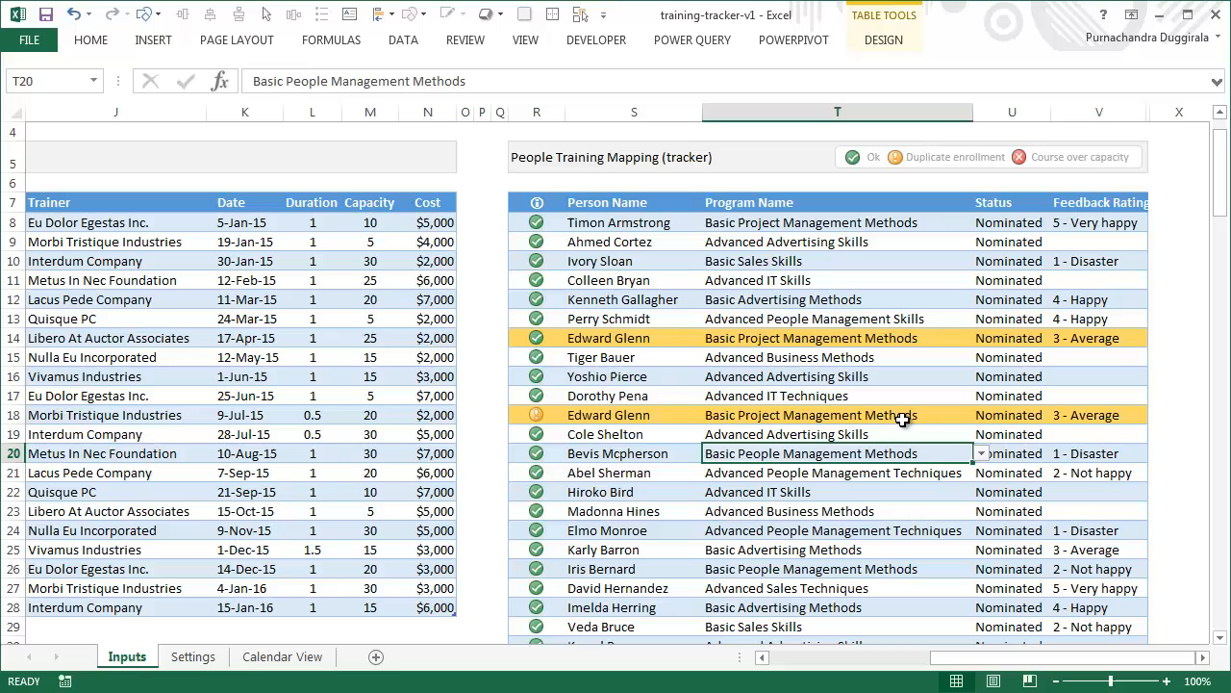
mouse_move(611, 496)
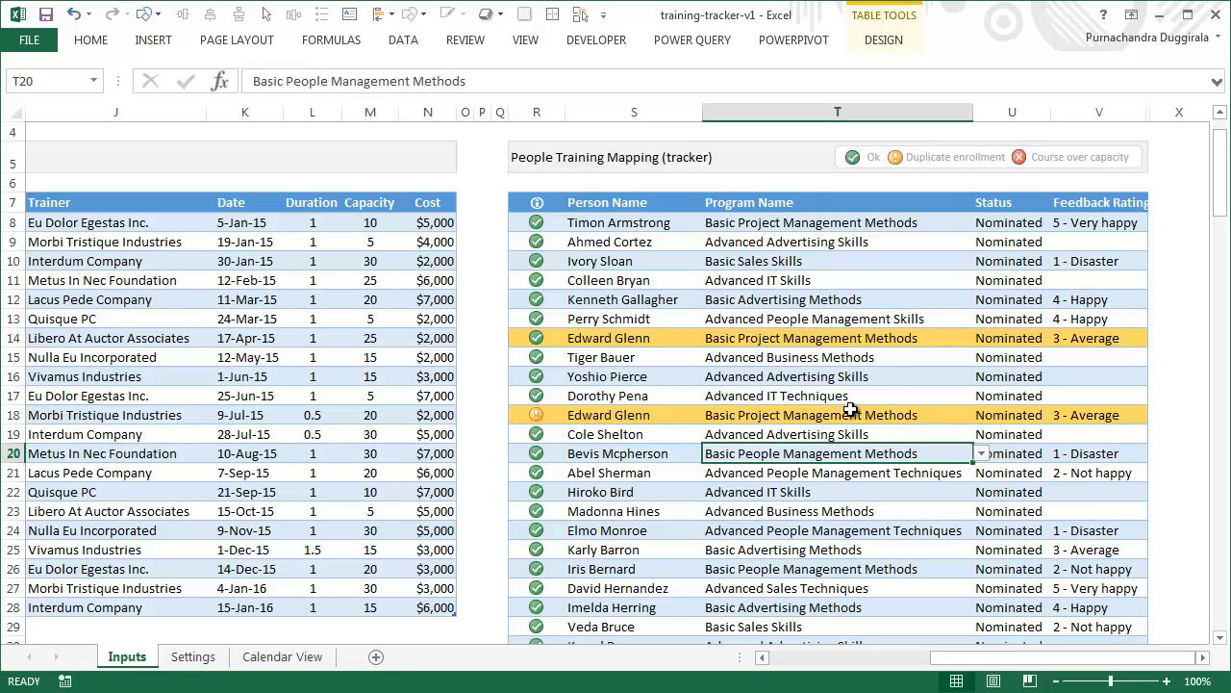
click(812, 416)
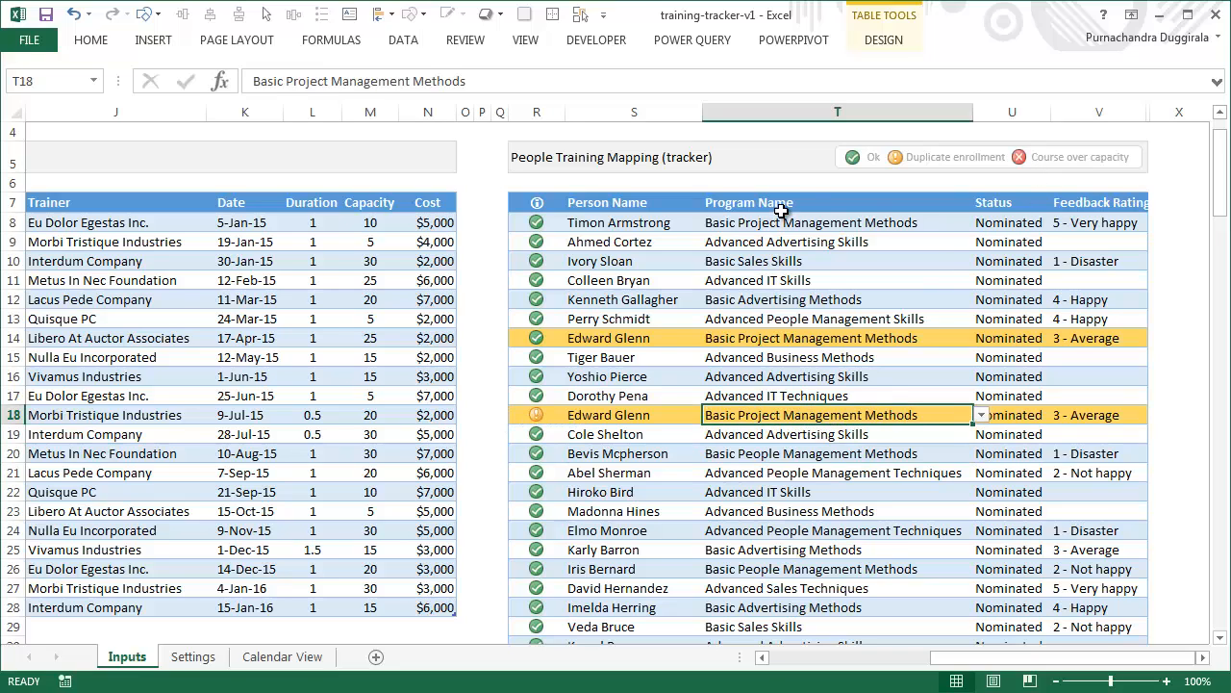
scroll(down, 3)
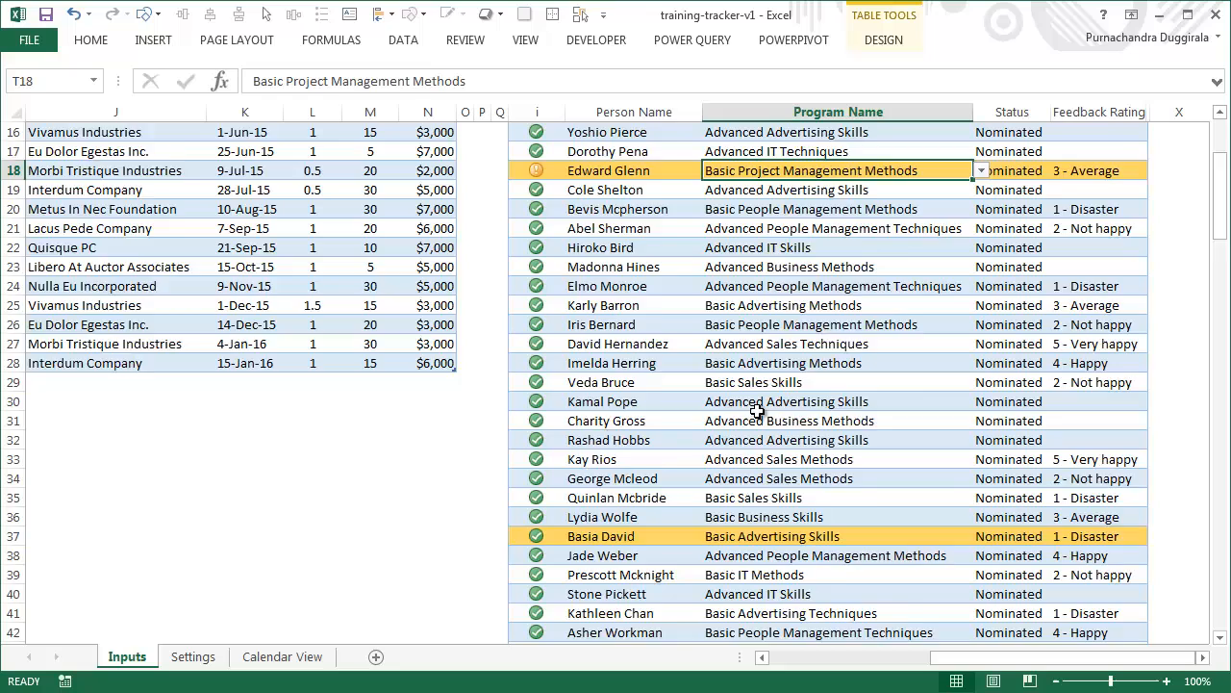
scroll(down, 3)
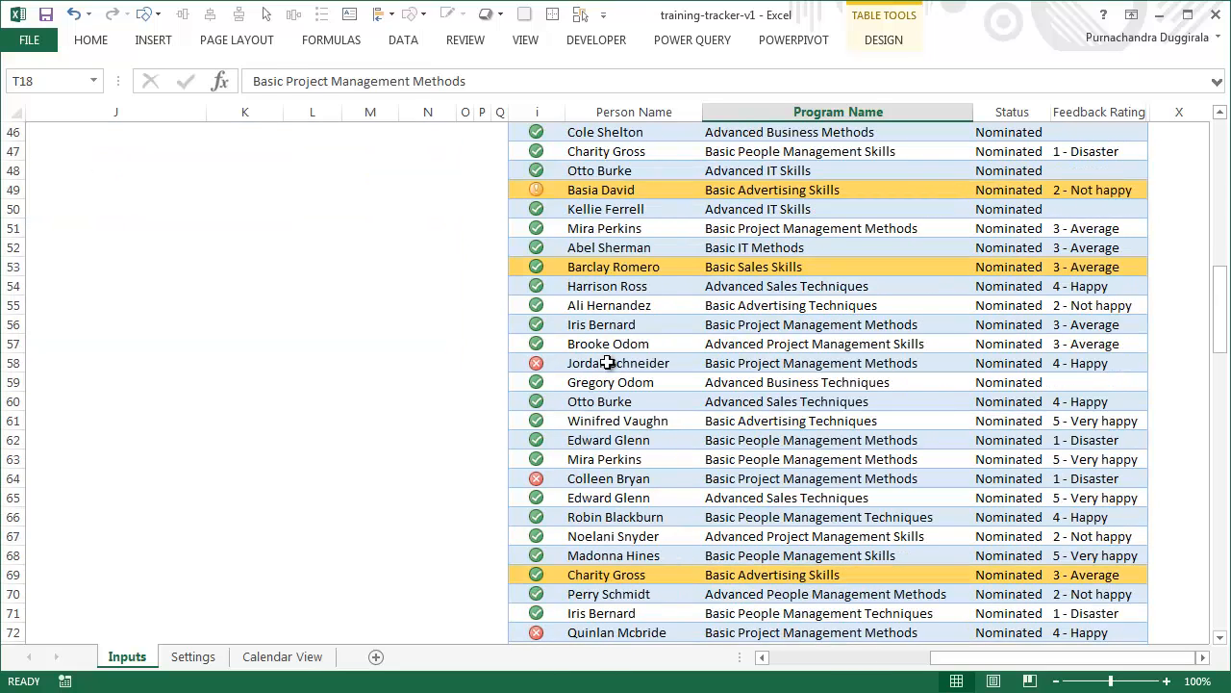
click(812, 362)
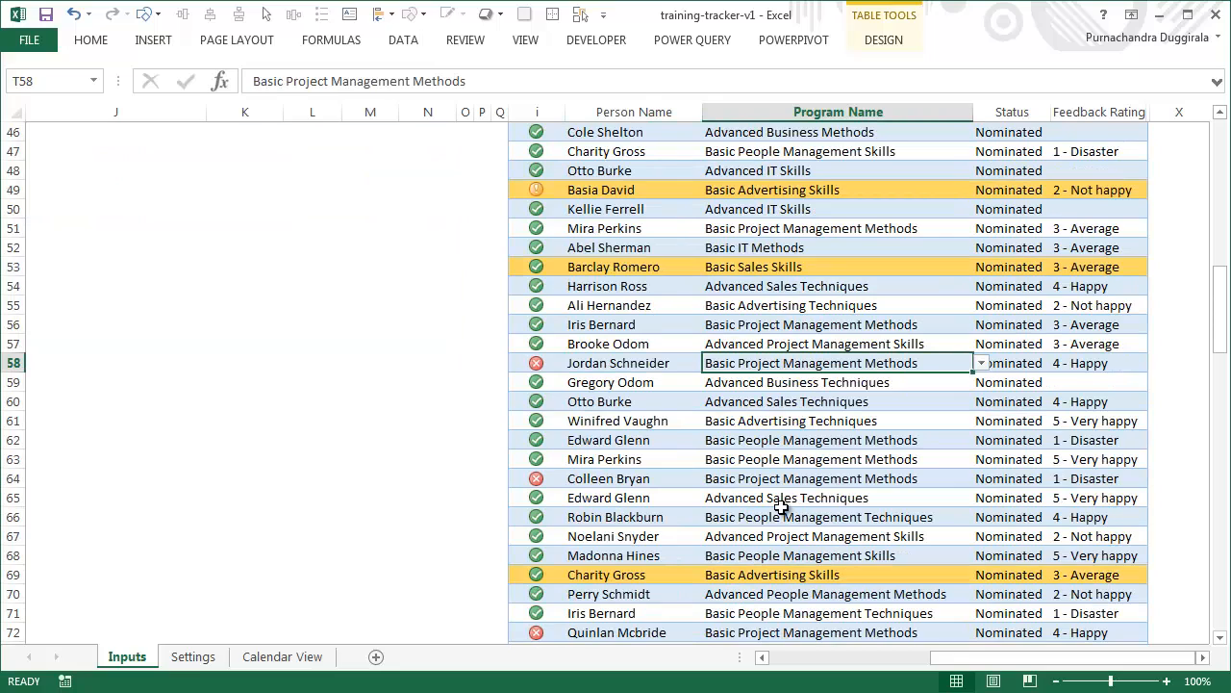
mouse_move(562, 385)
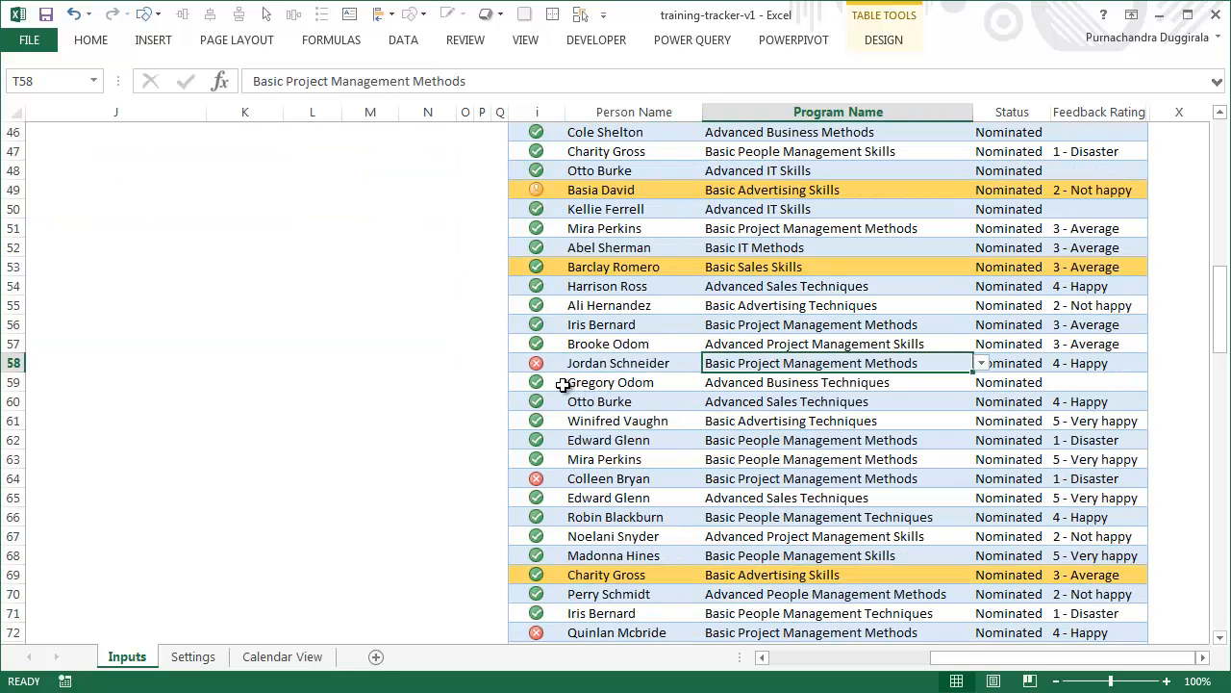
Step: Inspect the status flag formula and Feedback Rating, then return to the Calendar View dashboard
click(536, 361)
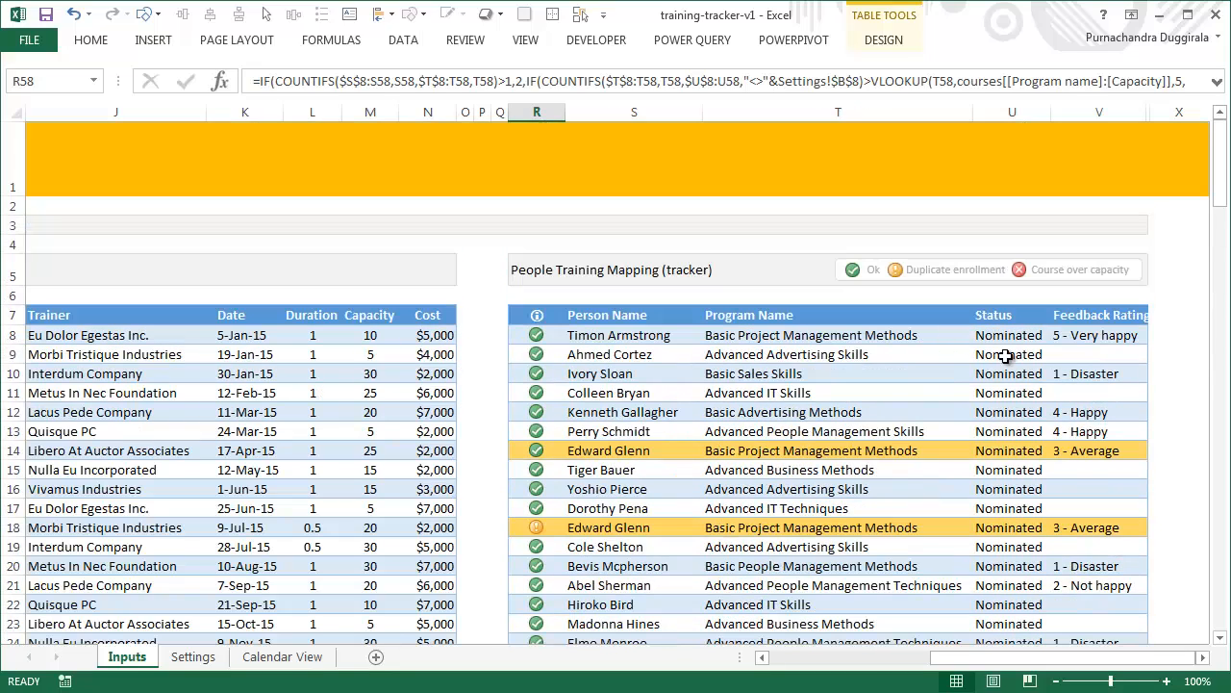
click(1097, 335)
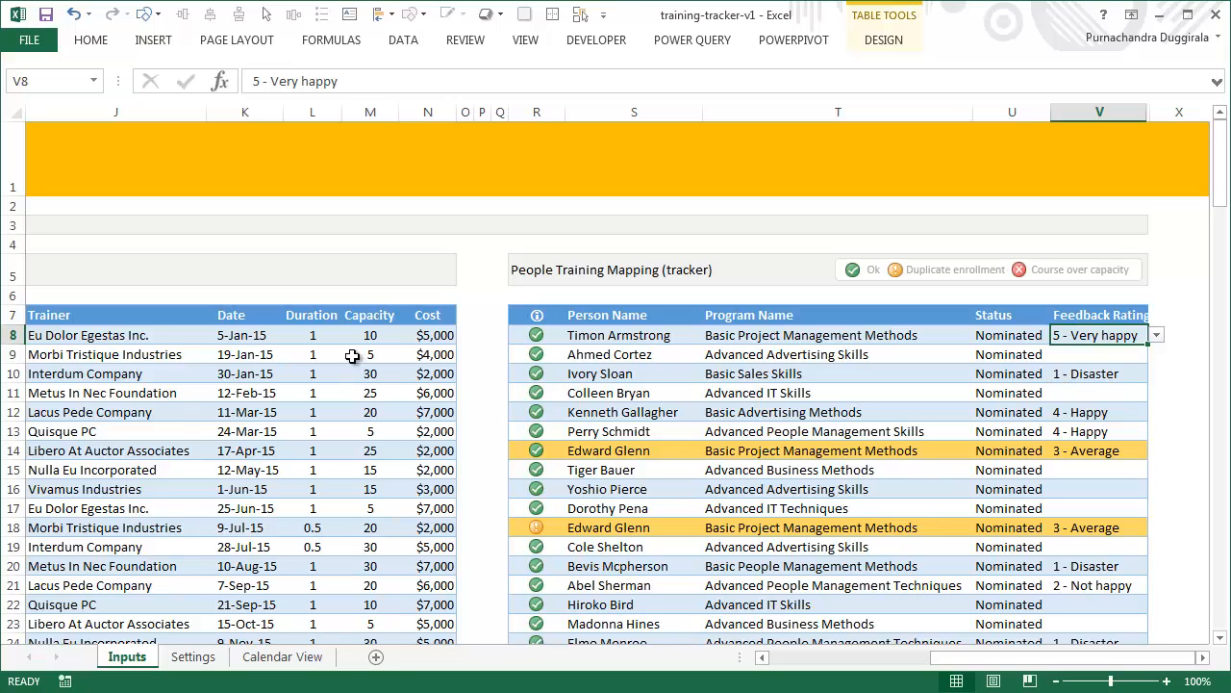
mouse_move(337, 670)
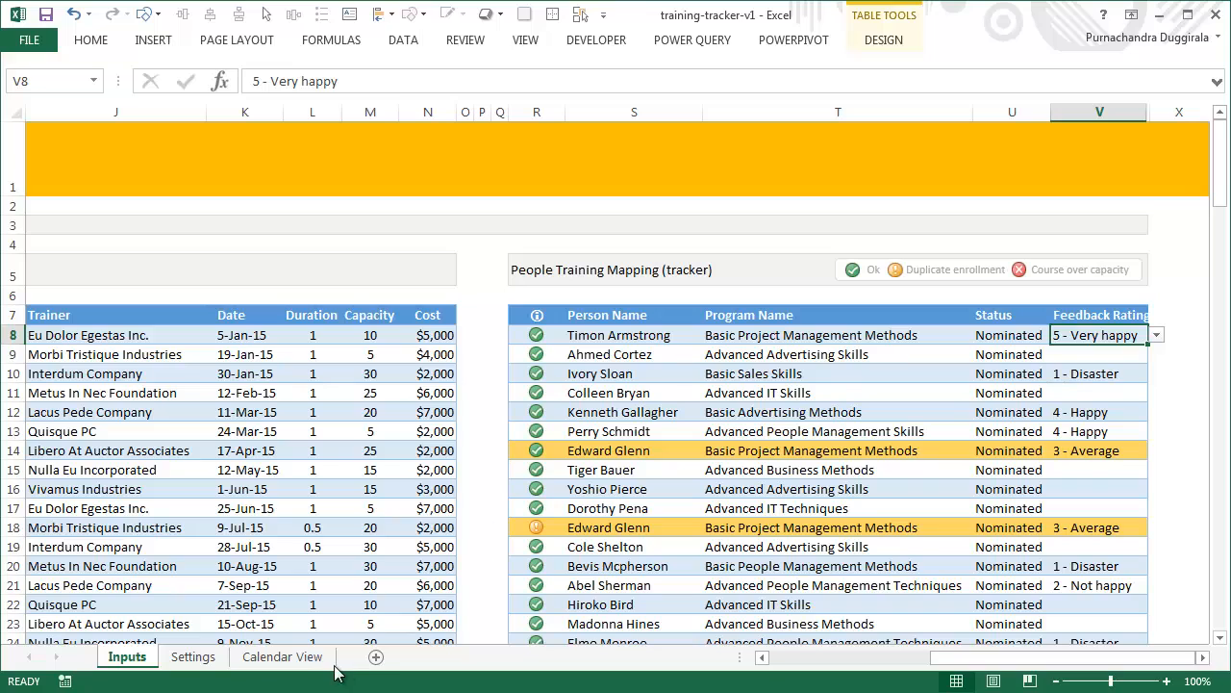
click(281, 656)
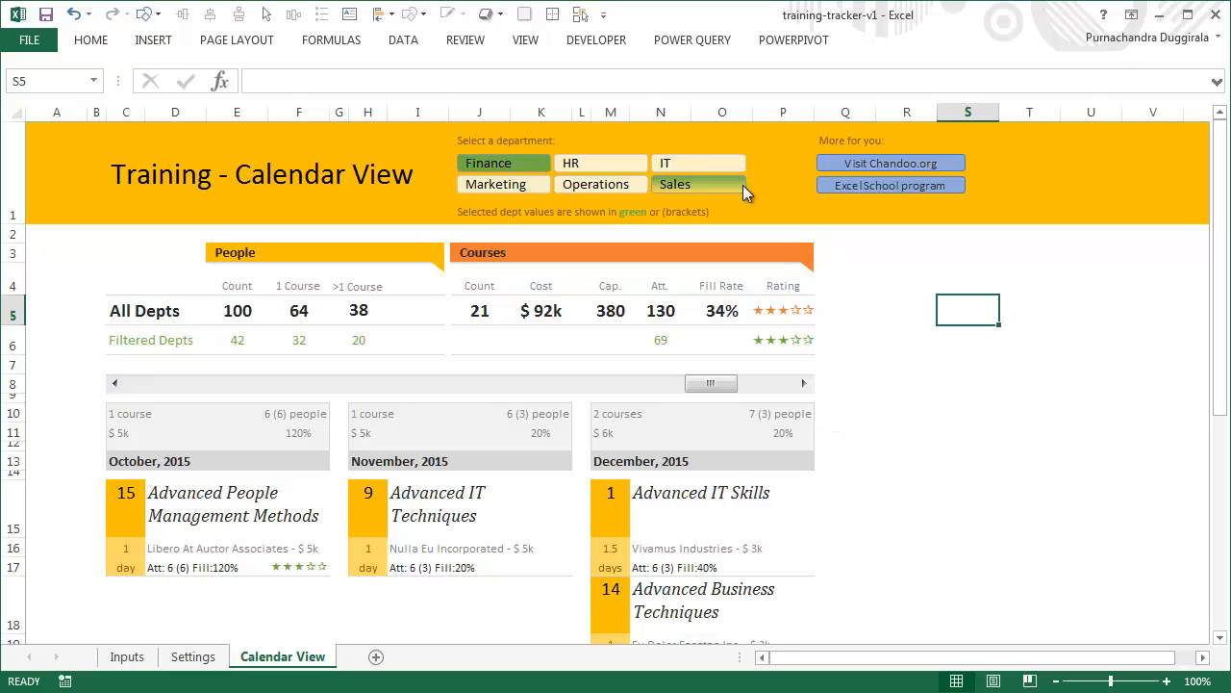
click(699, 184)
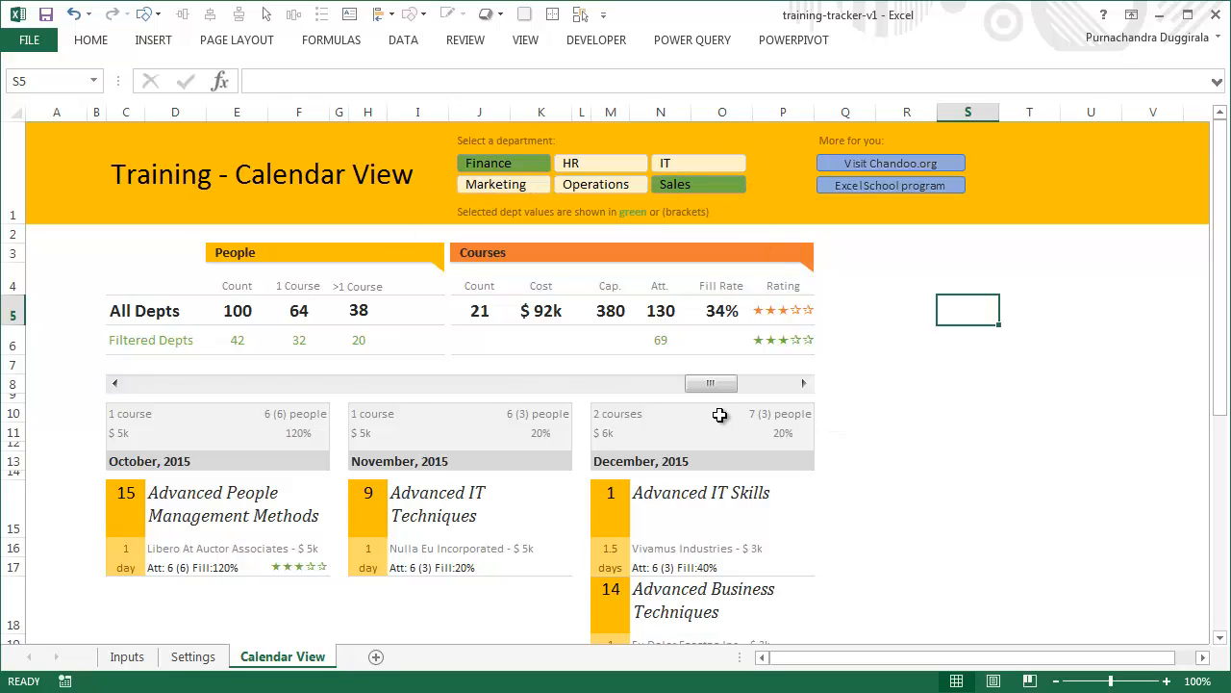
mouse_move(112, 314)
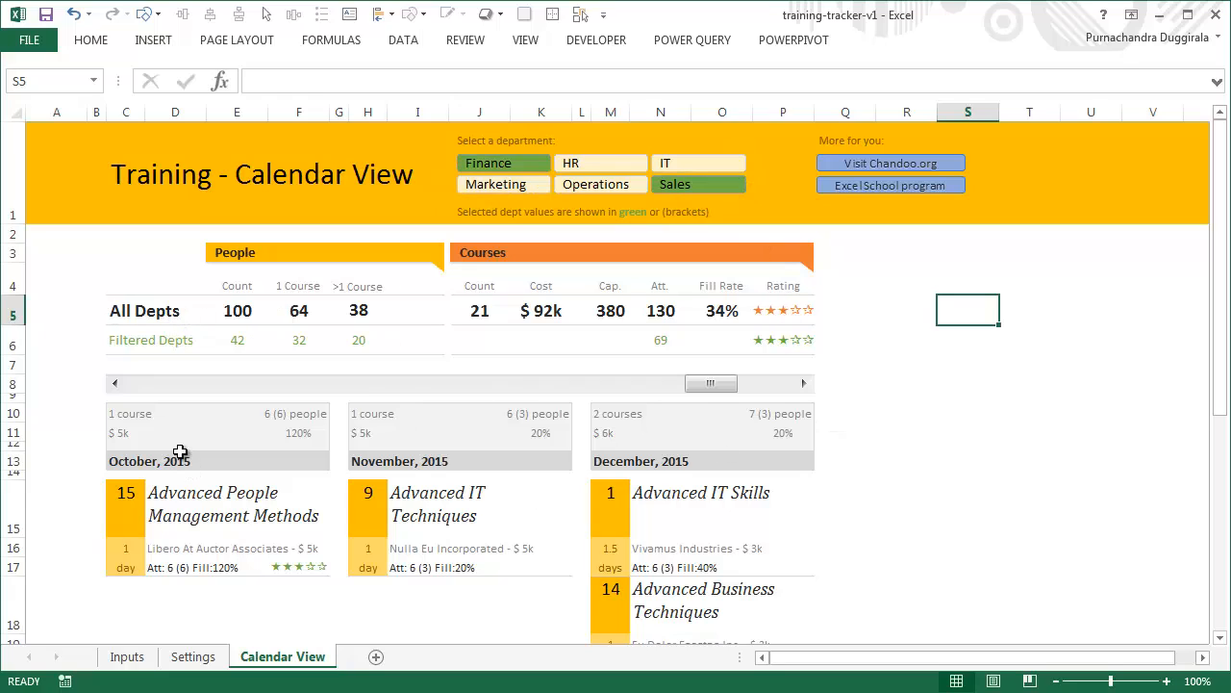
mouse_move(139, 312)
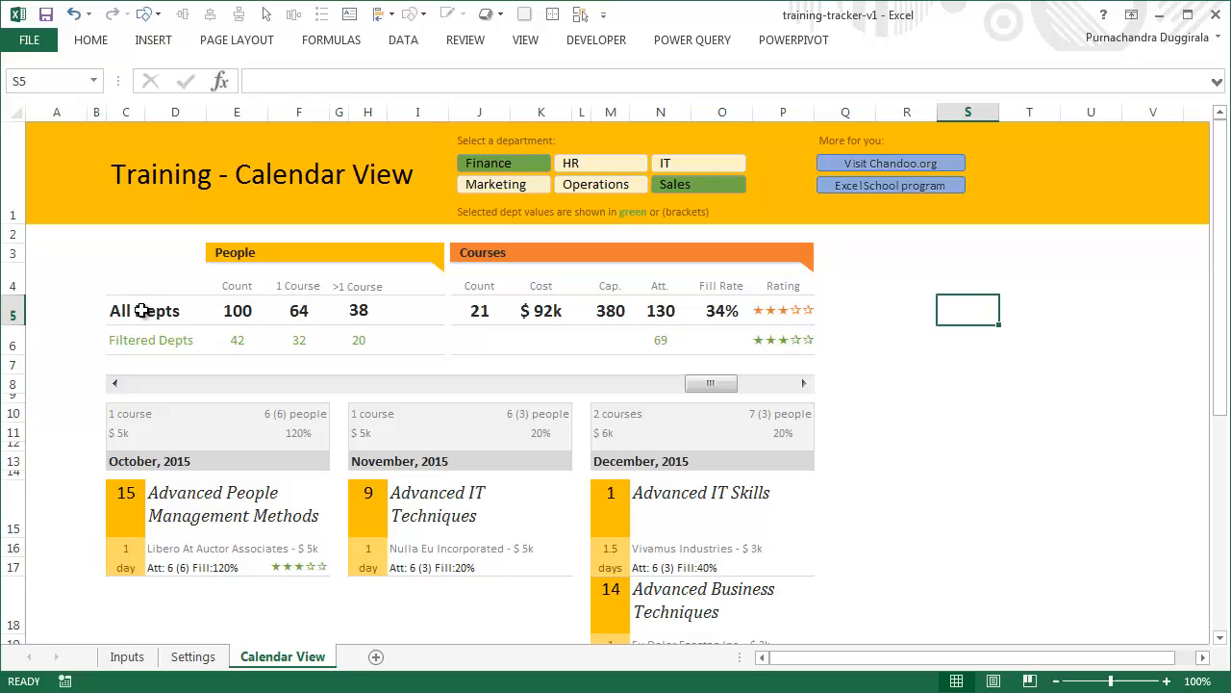
mouse_move(238, 317)
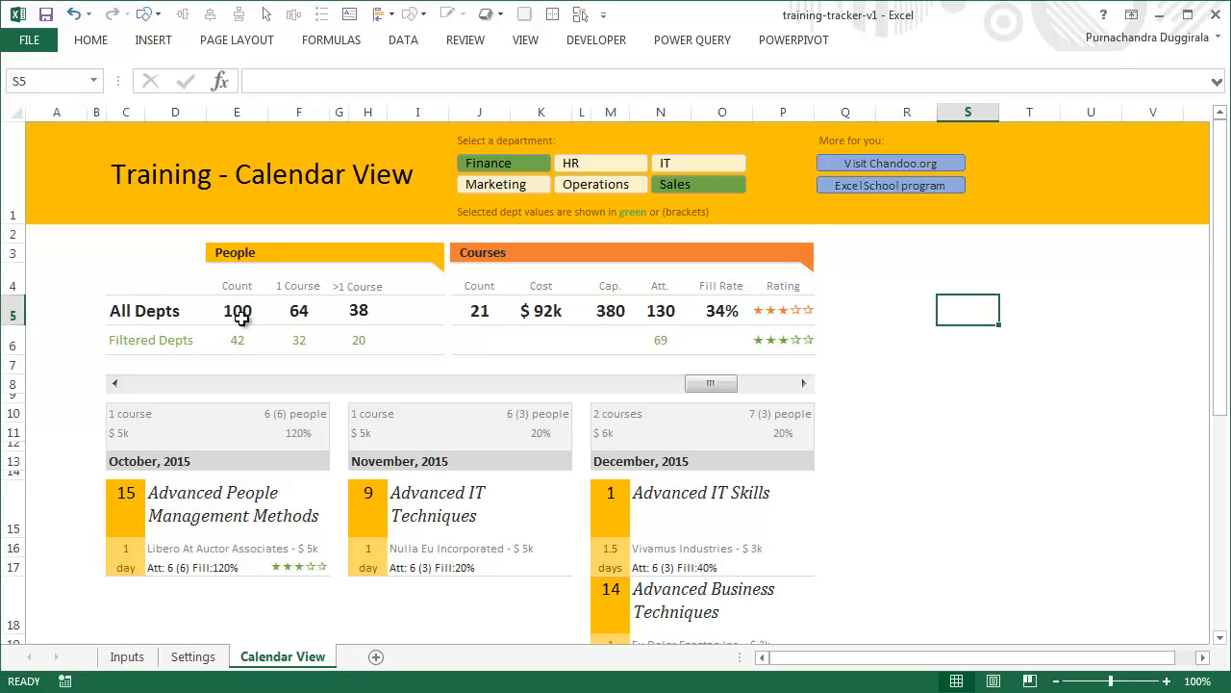
mouse_move(310, 315)
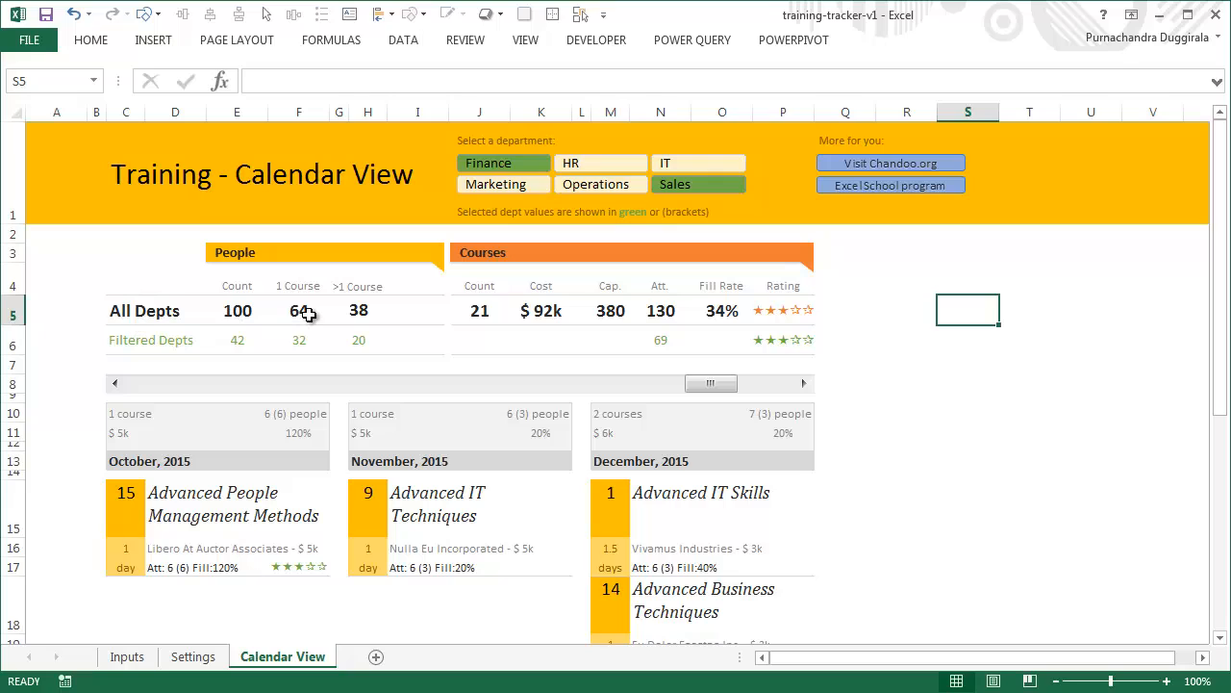
mouse_move(435, 346)
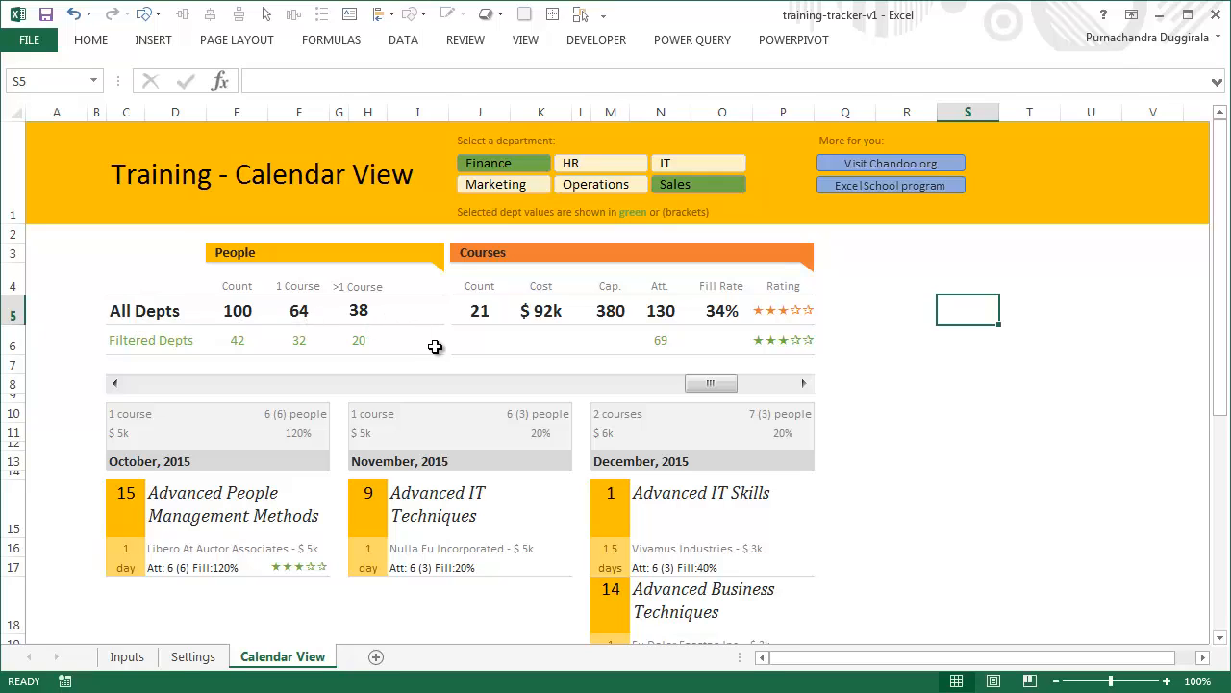
mouse_move(483, 314)
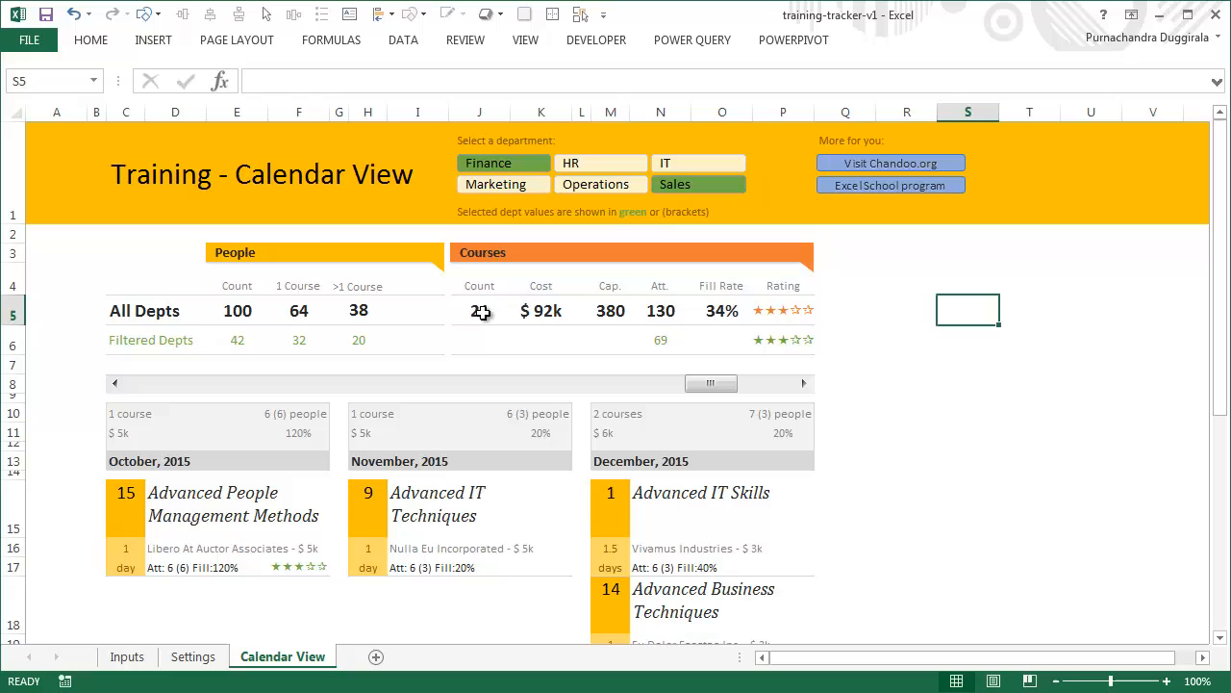
click(541, 310)
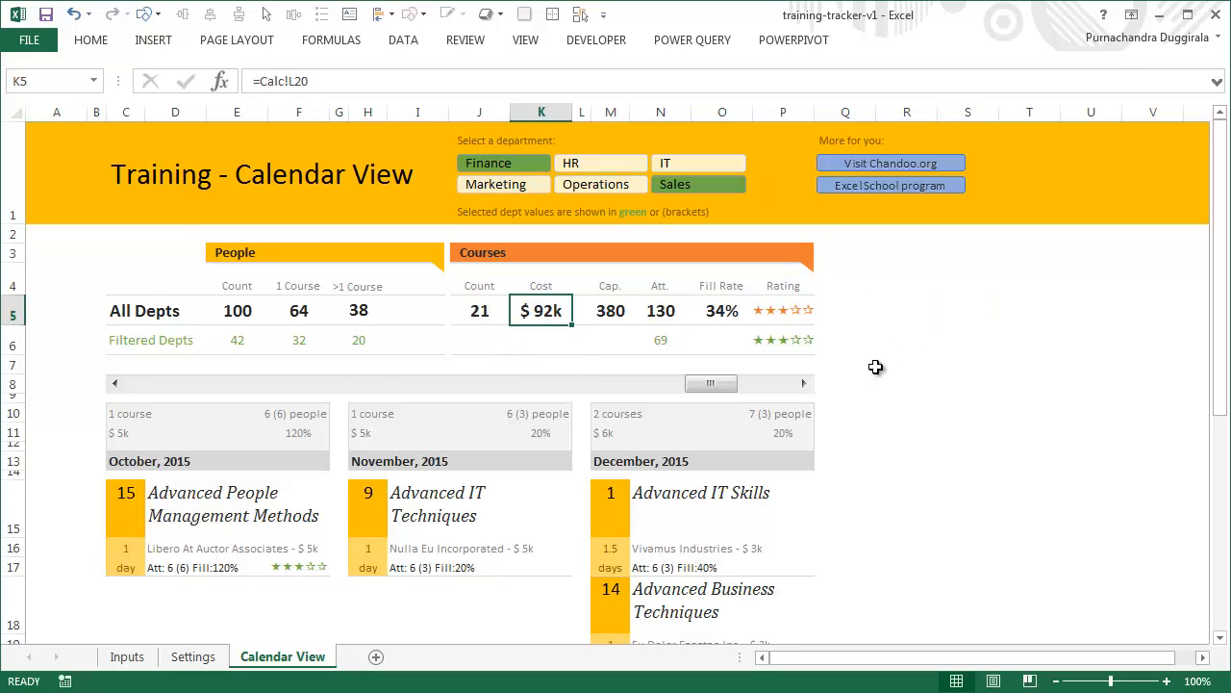
mouse_move(596, 312)
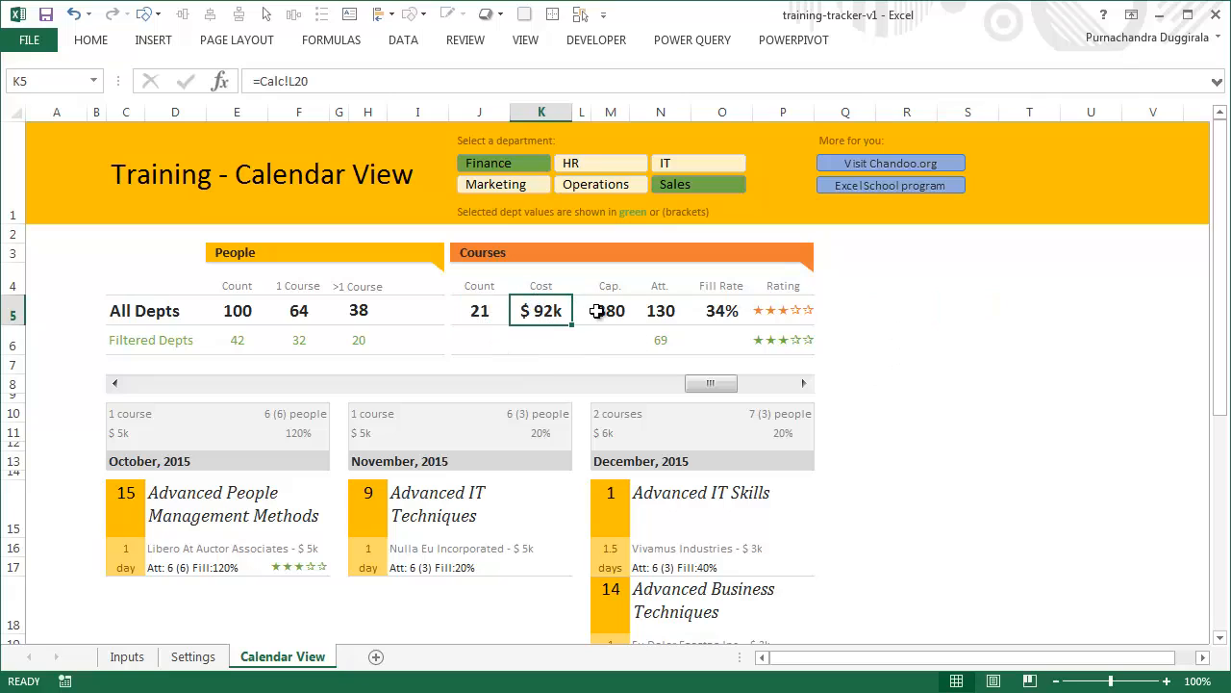
click(660, 309)
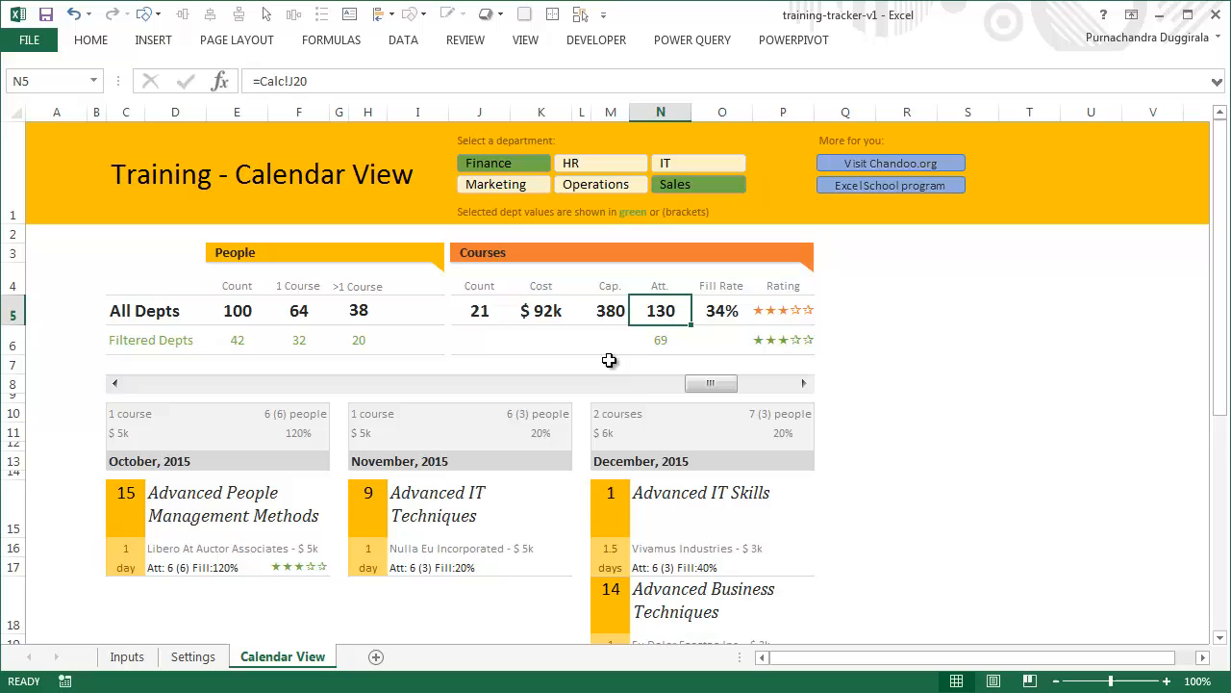
click(722, 310)
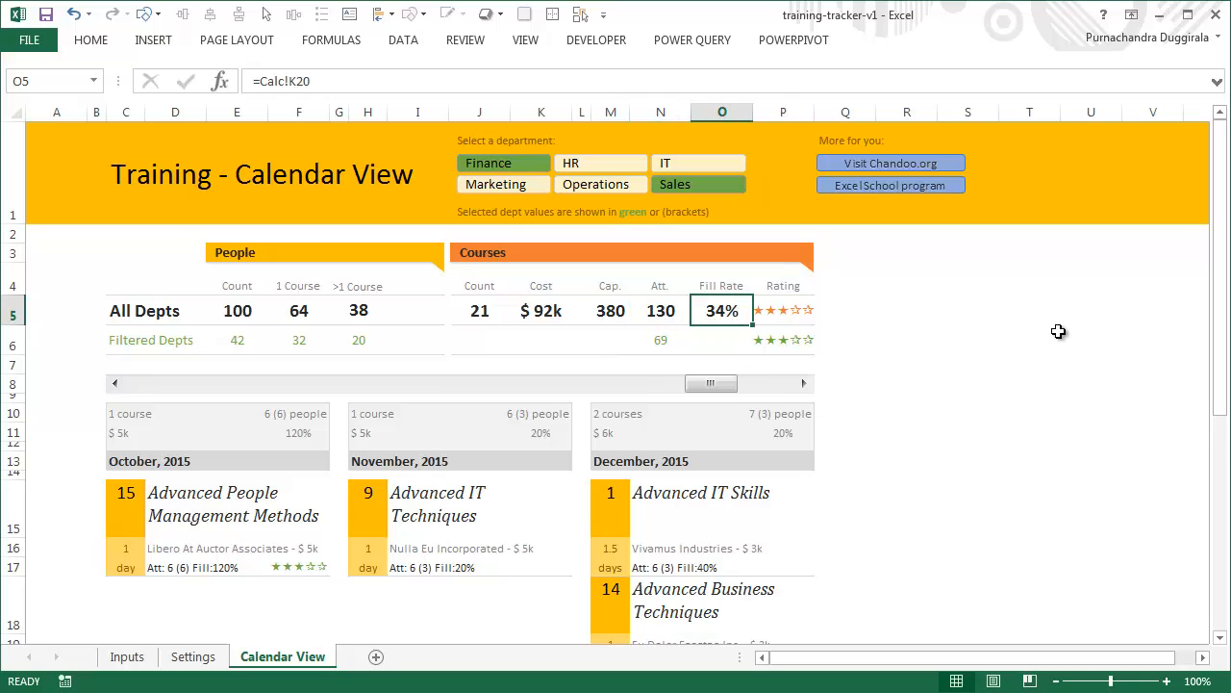
mouse_move(779, 310)
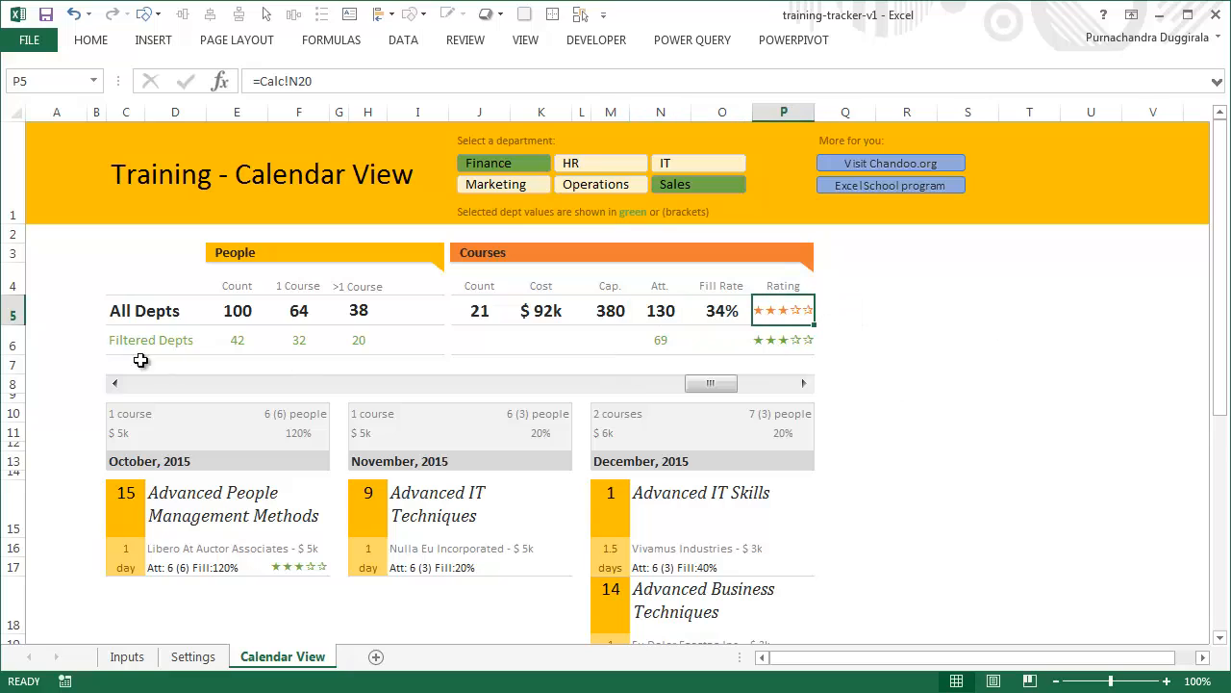
mouse_move(142, 344)
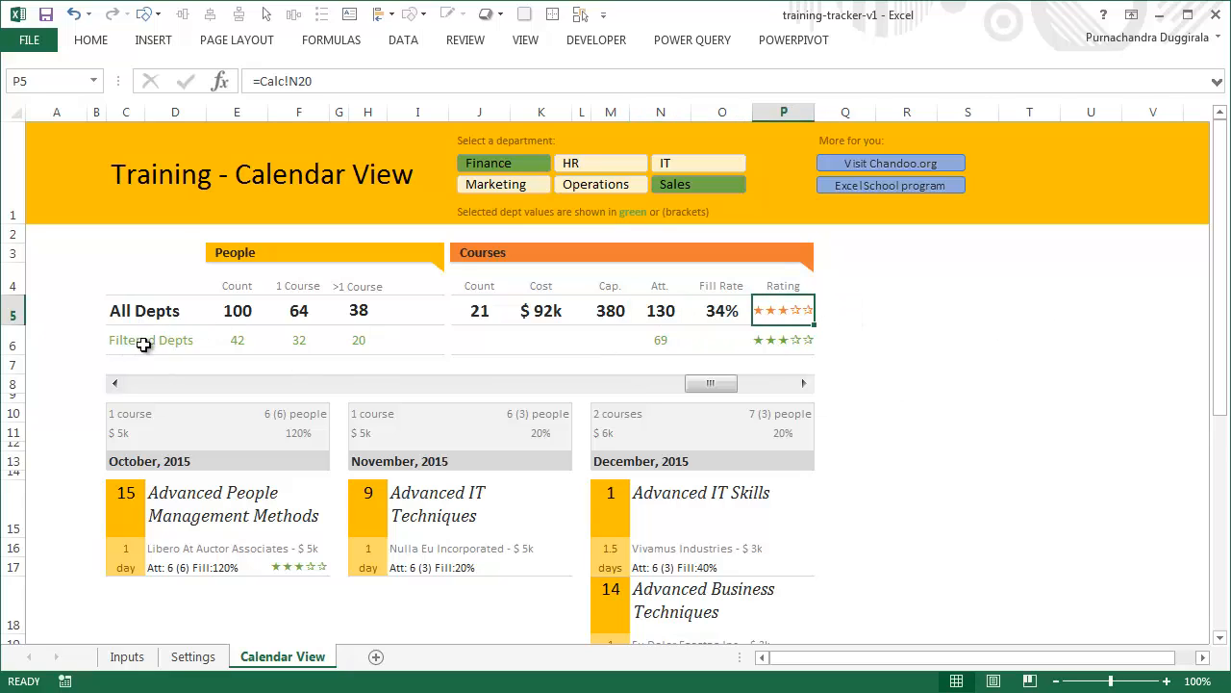
mouse_move(231, 299)
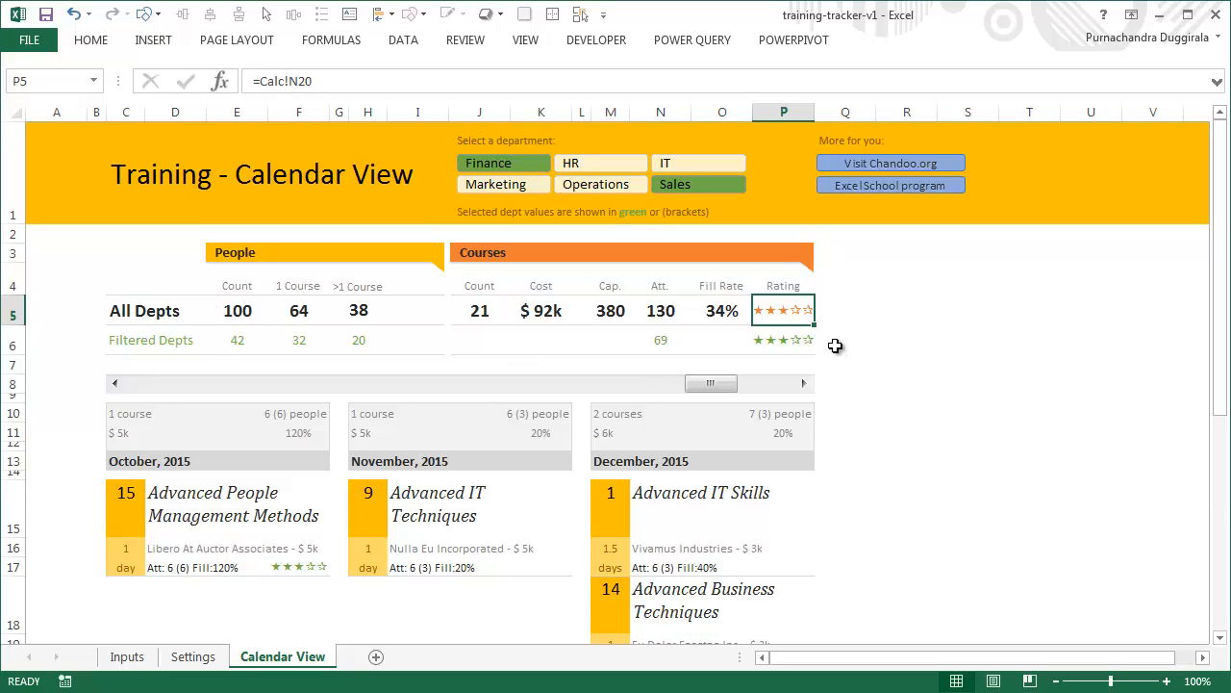
Step: Shift the calendar to span November 2015 through January 2016
scroll(down, 3)
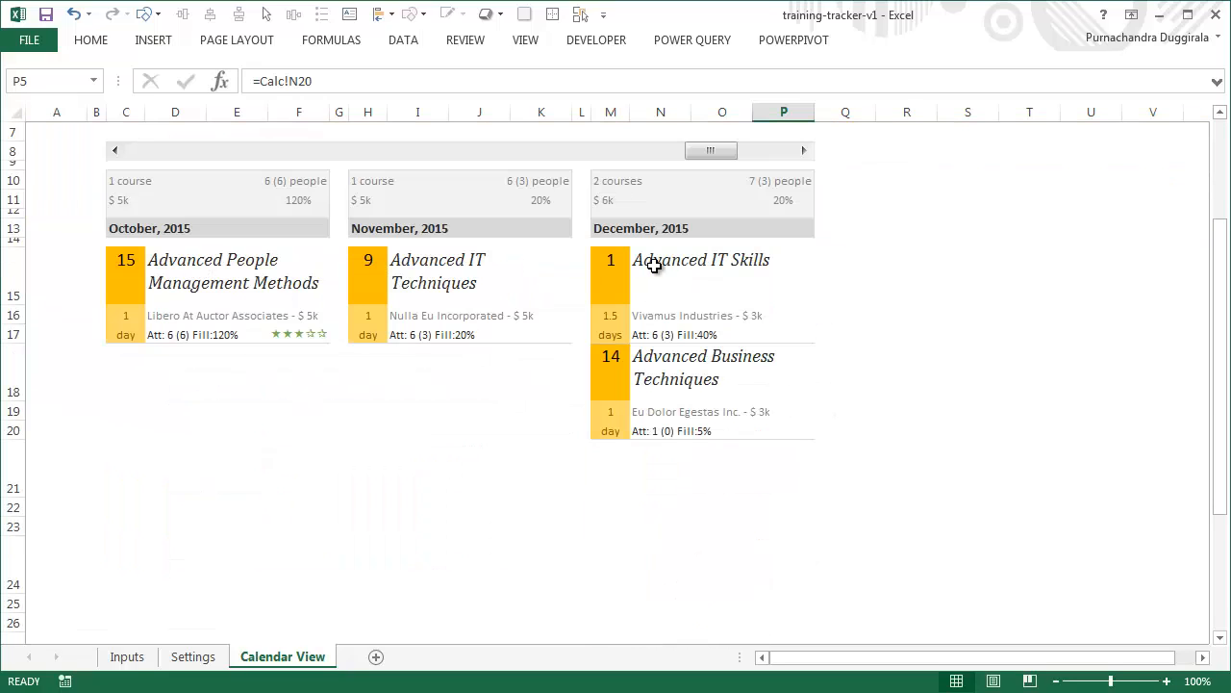
mouse_move(527, 271)
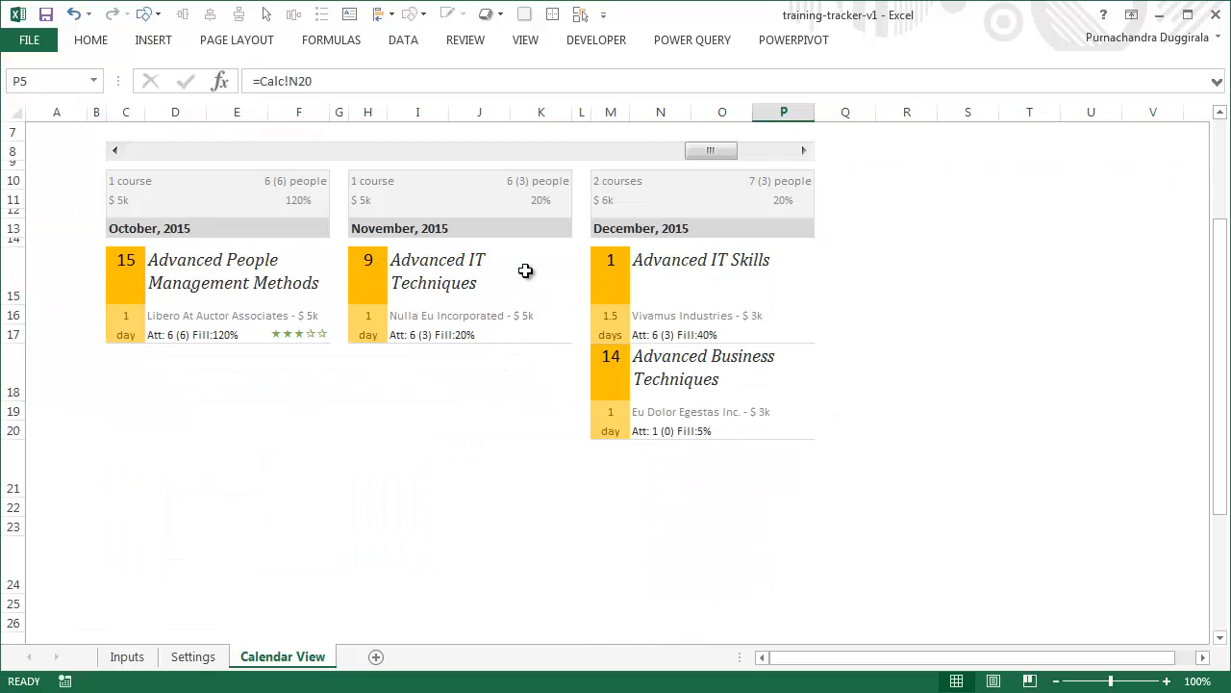
mouse_move(134, 171)
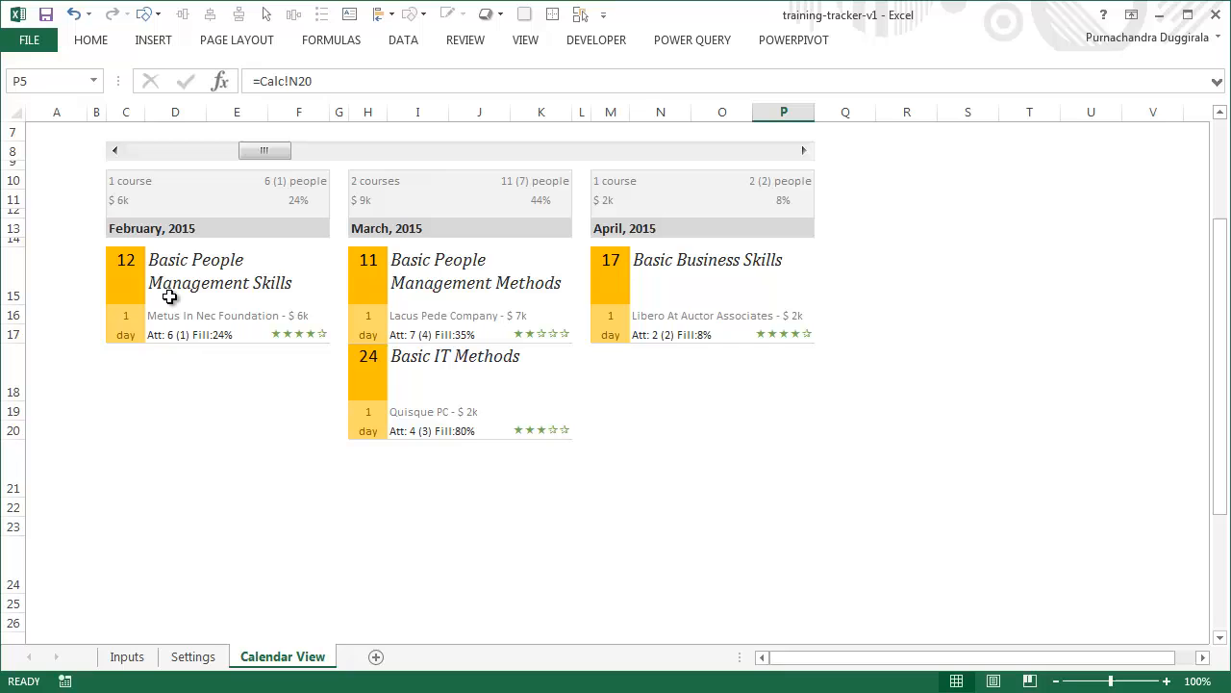
mouse_move(685, 229)
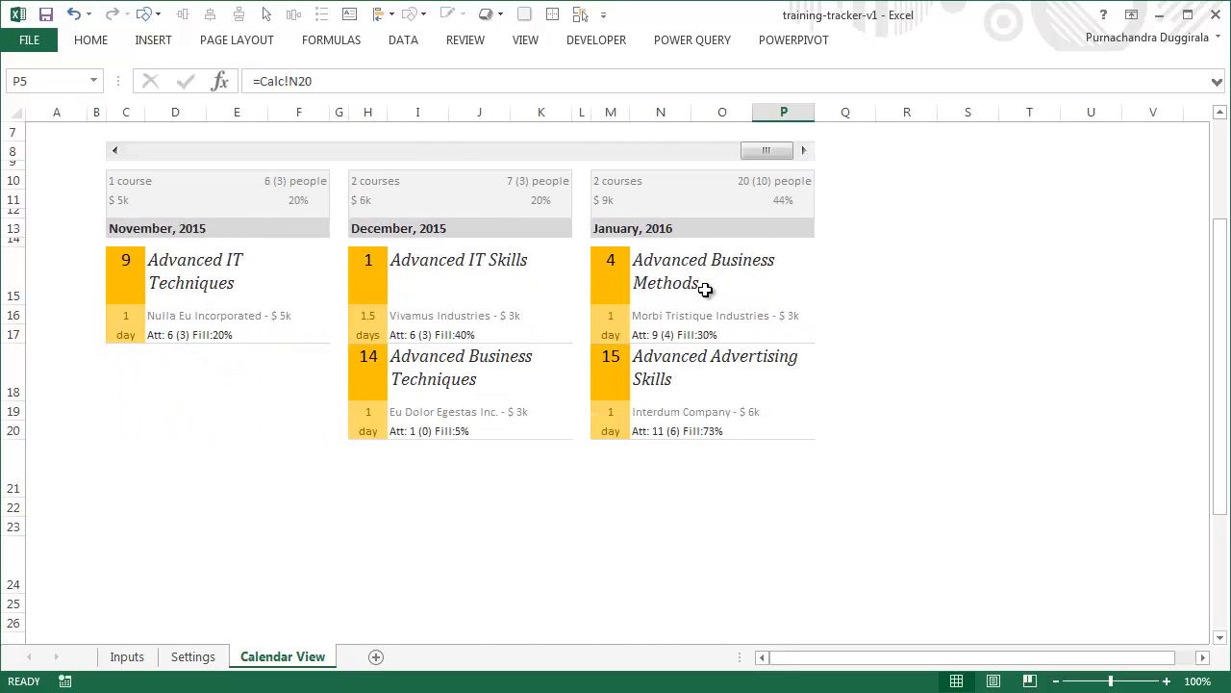
scroll(up, 3)
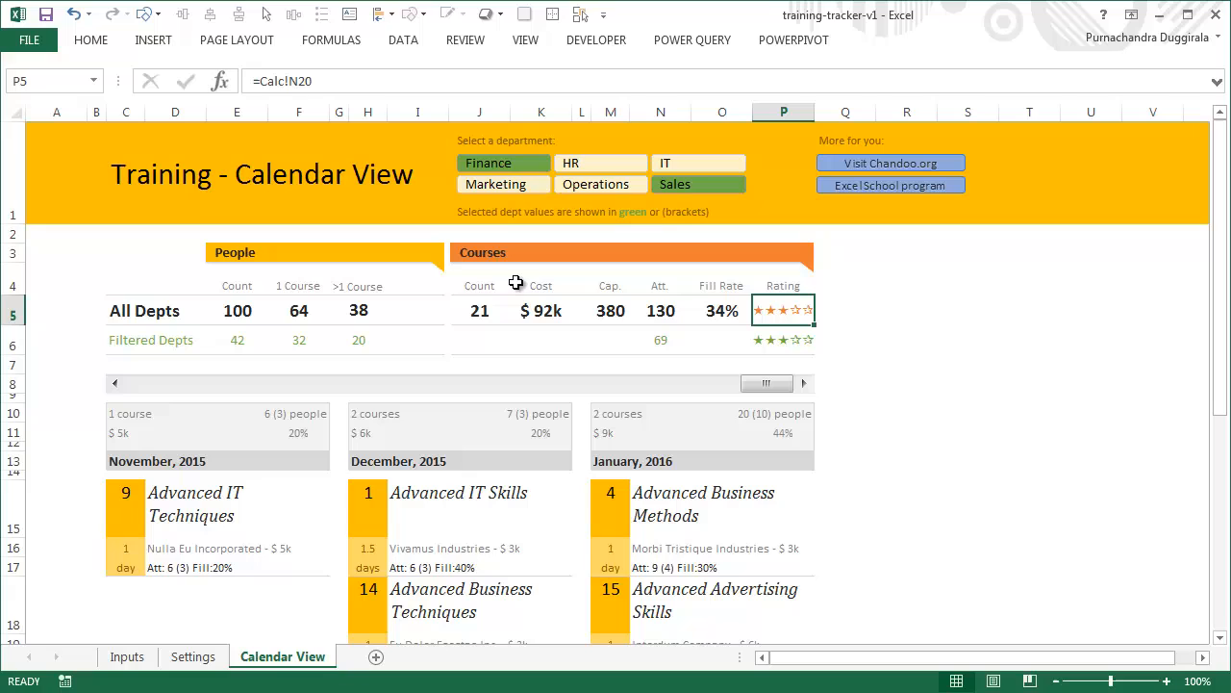
Step: Filter to HR and Operations, then clear the department slicer so all departments count
click(600, 184)
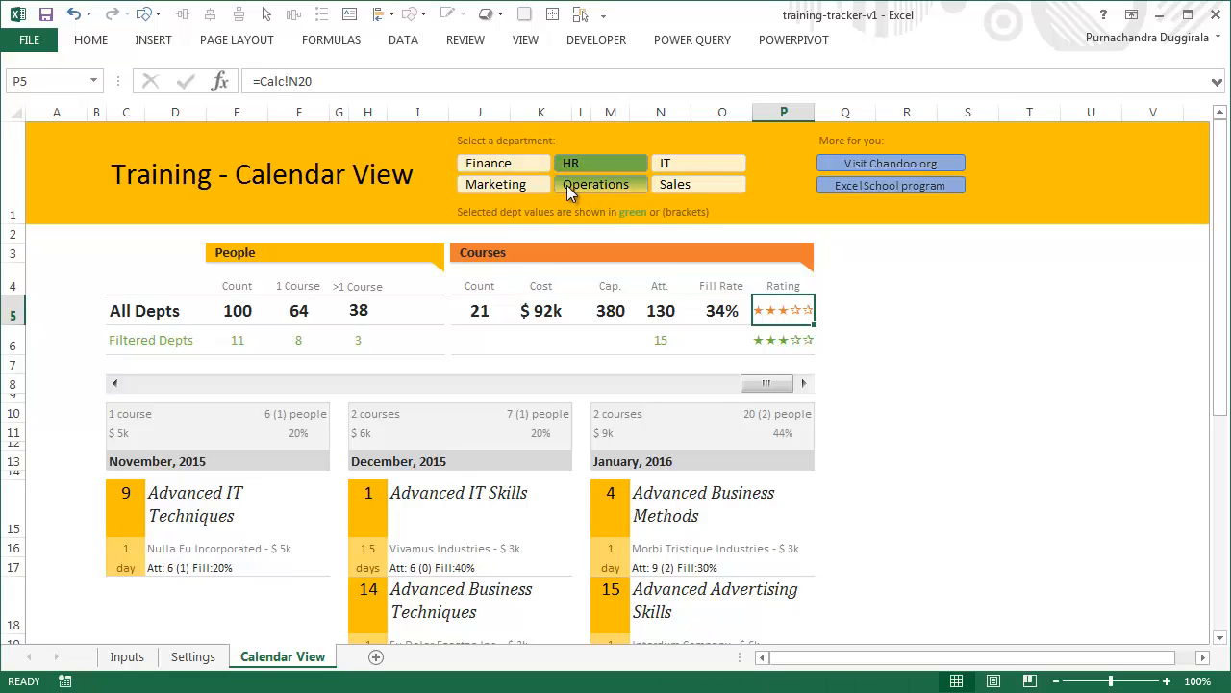
click(497, 185)
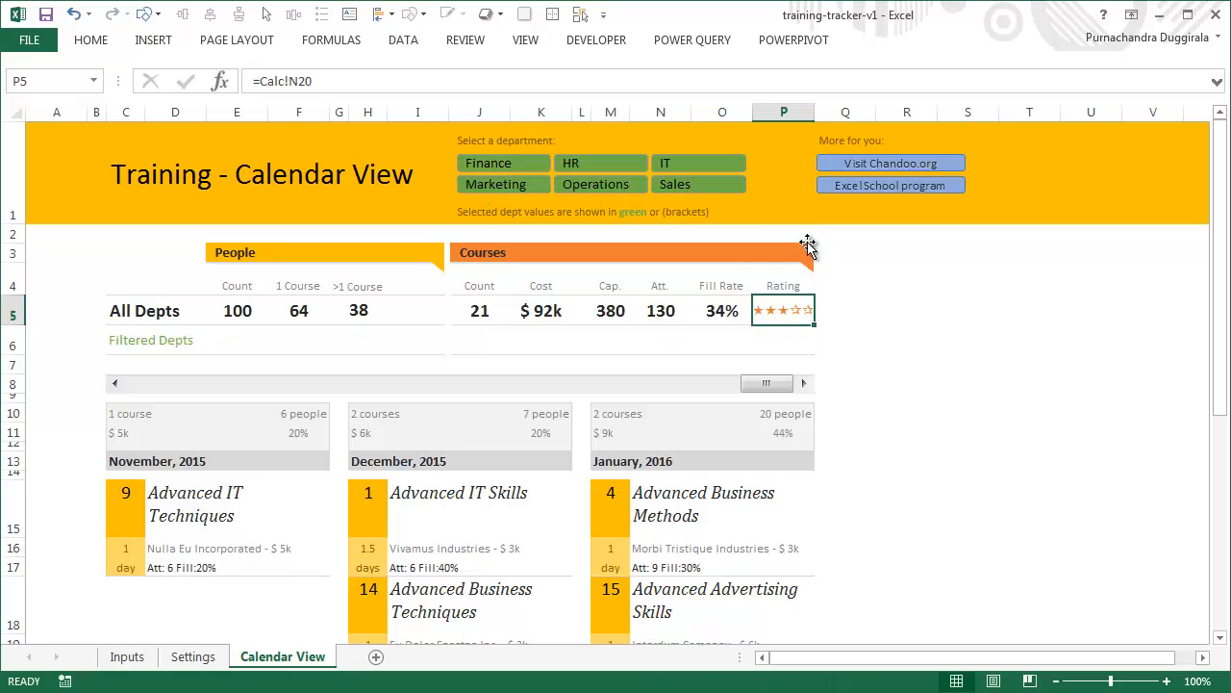
scroll(down, 3)
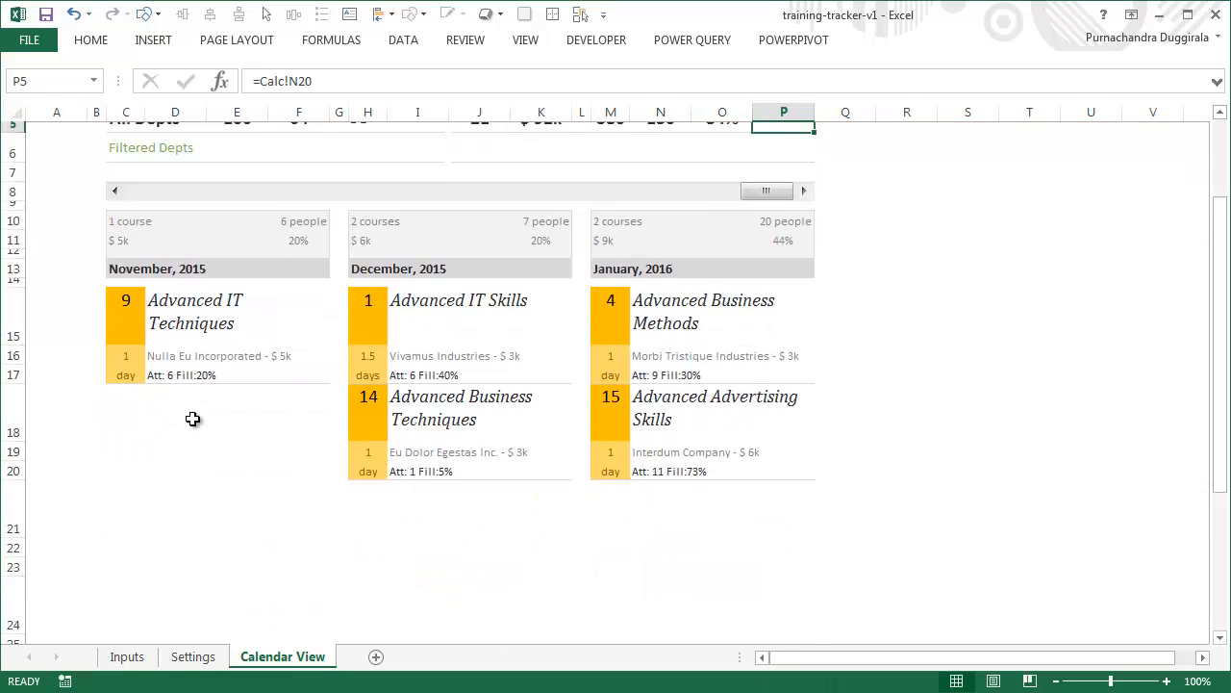
scroll(up, 3)
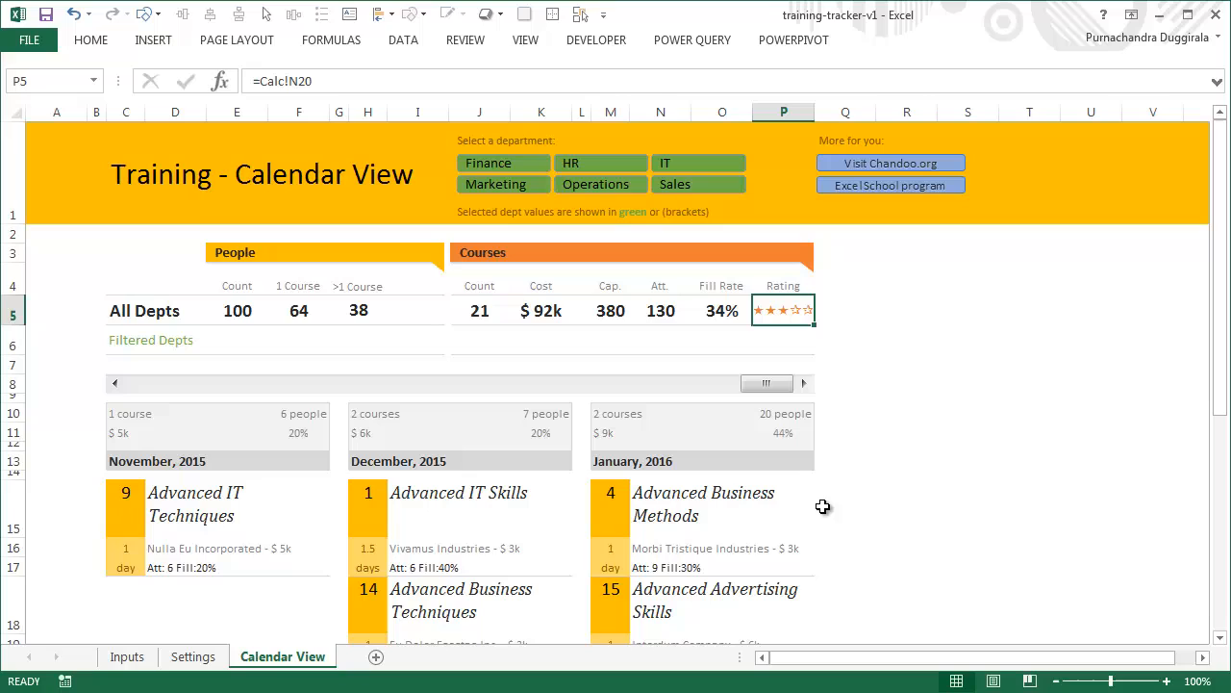
mouse_move(827, 500)
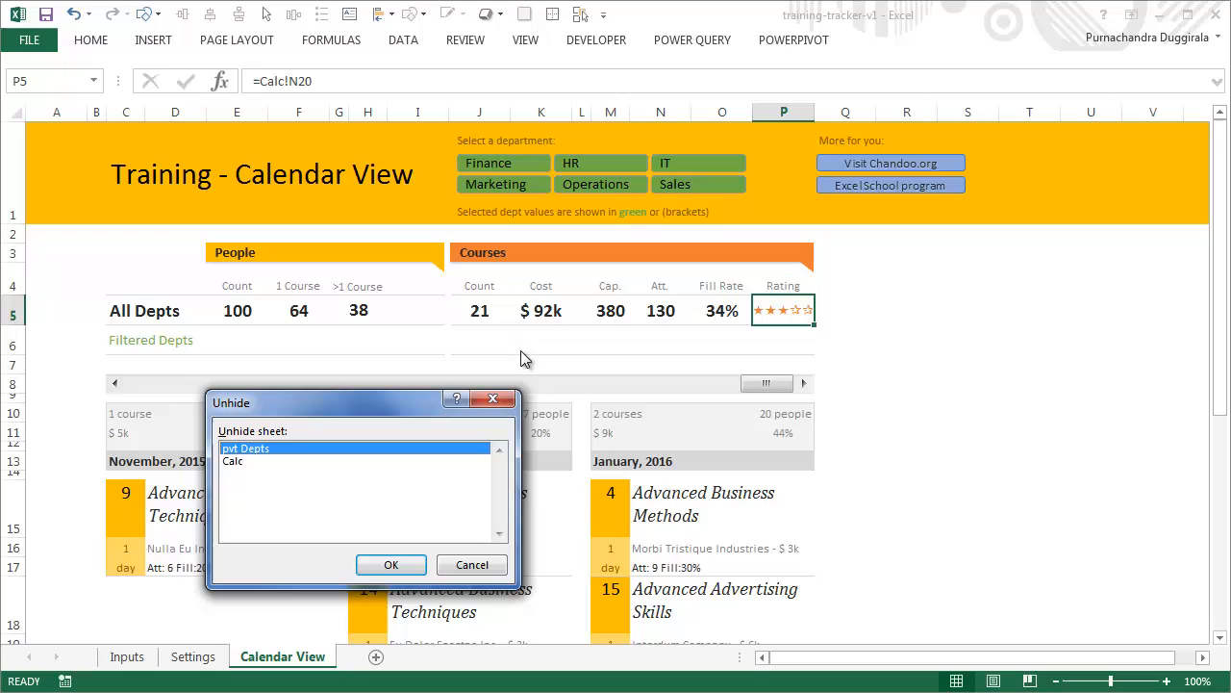
mouse_move(766, 157)
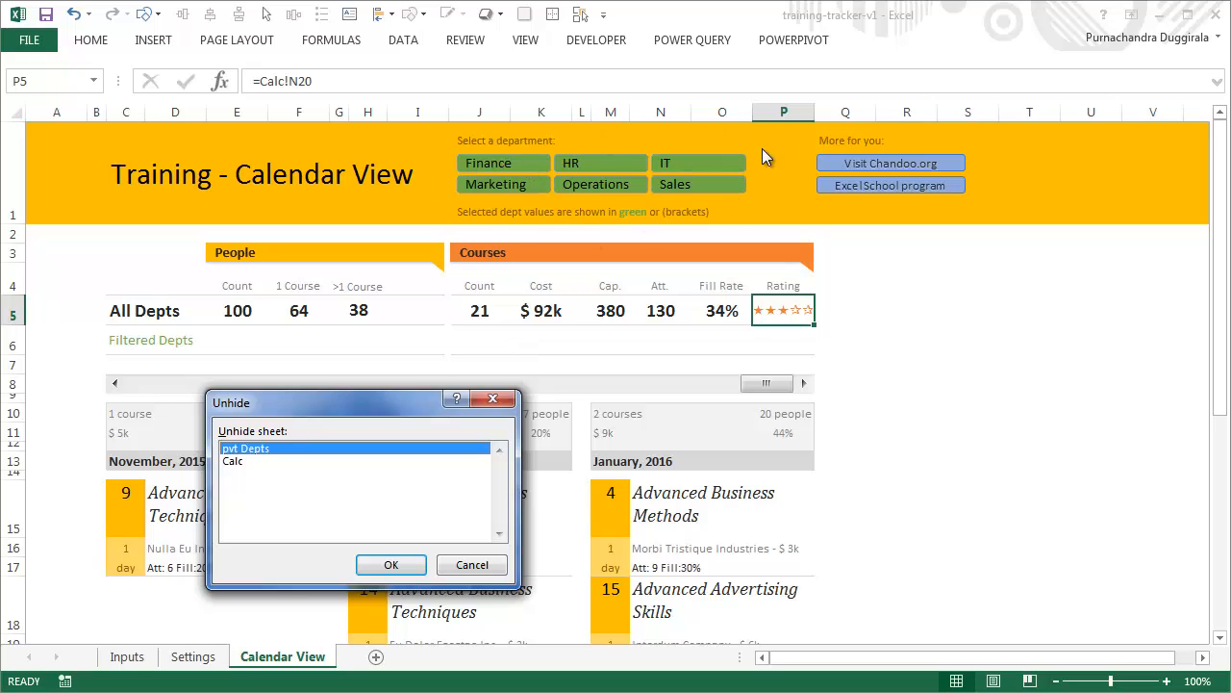
mouse_move(498, 253)
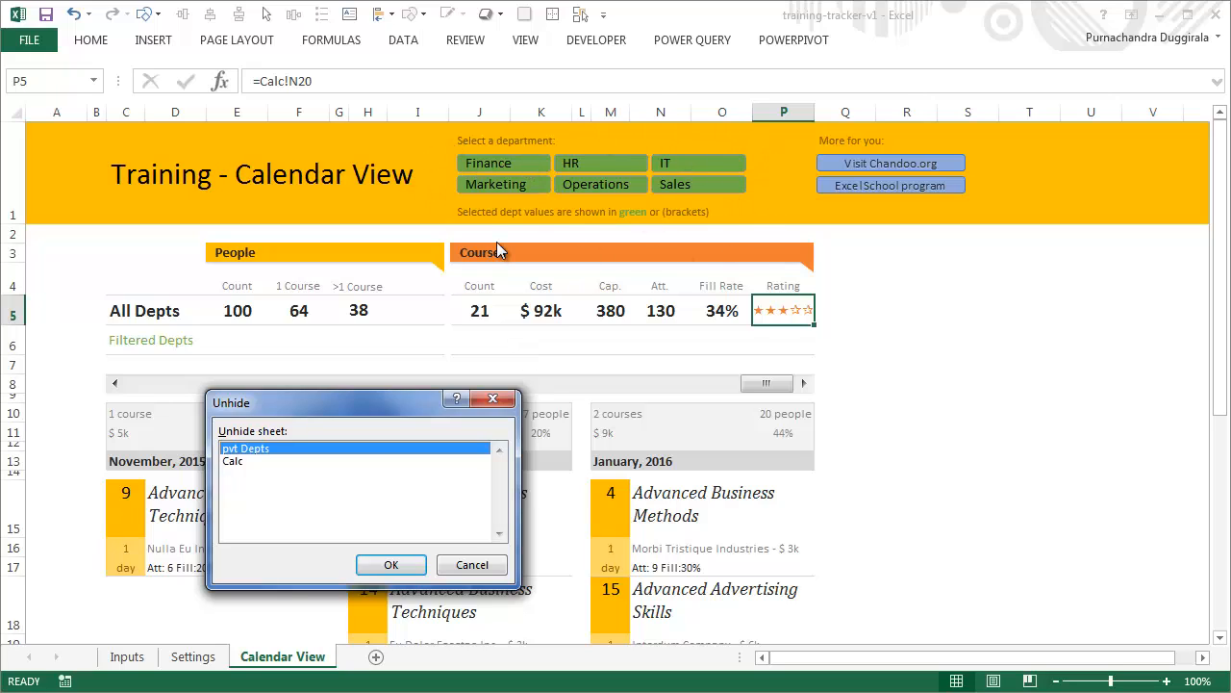
mouse_move(274, 492)
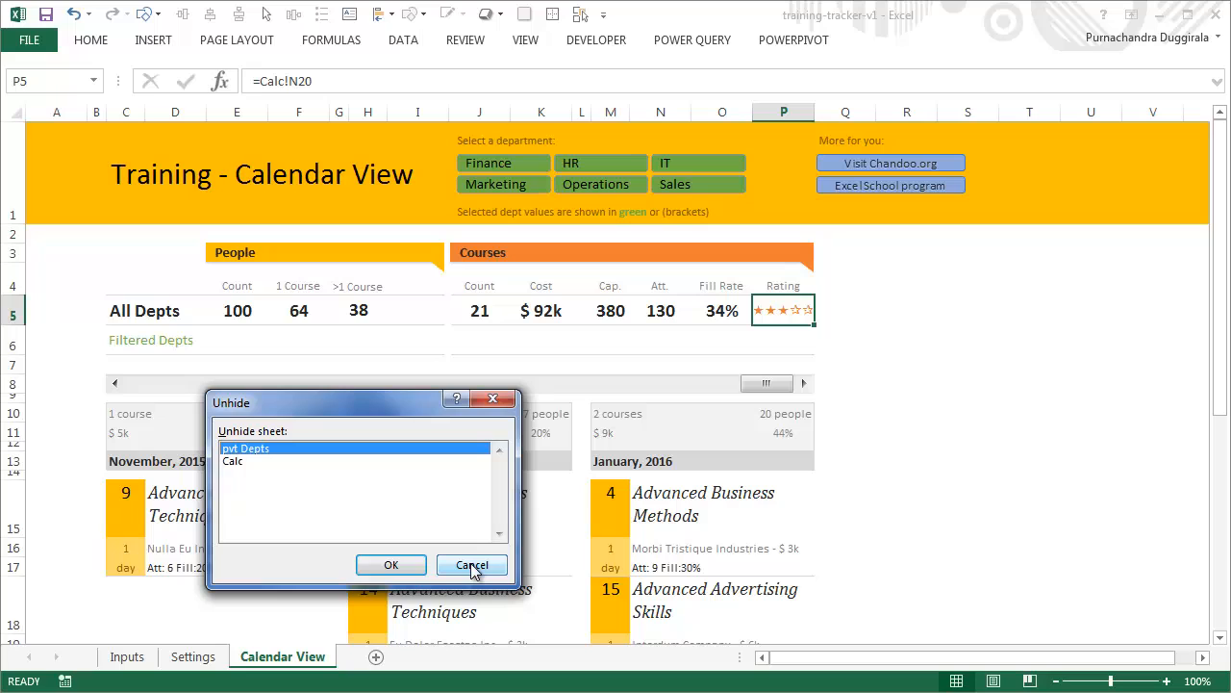
Step: Cancel the Unhide dialog without unhiding Calc or any other sheet
click(472, 566)
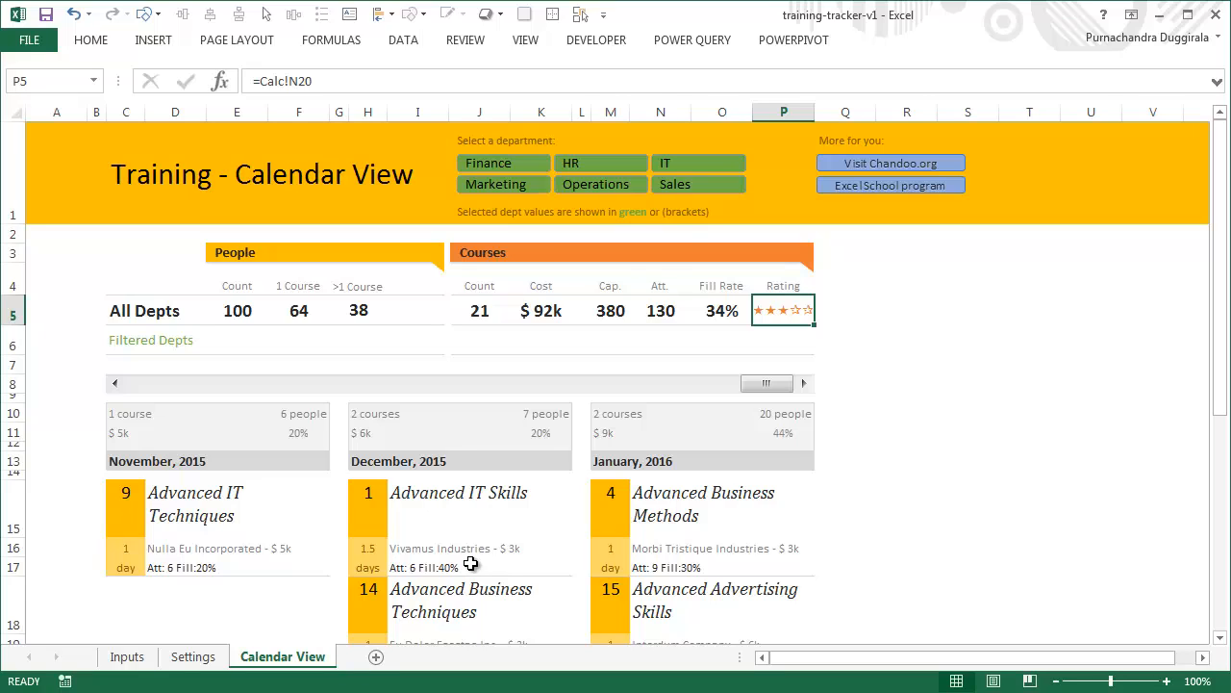
mouse_move(97, 298)
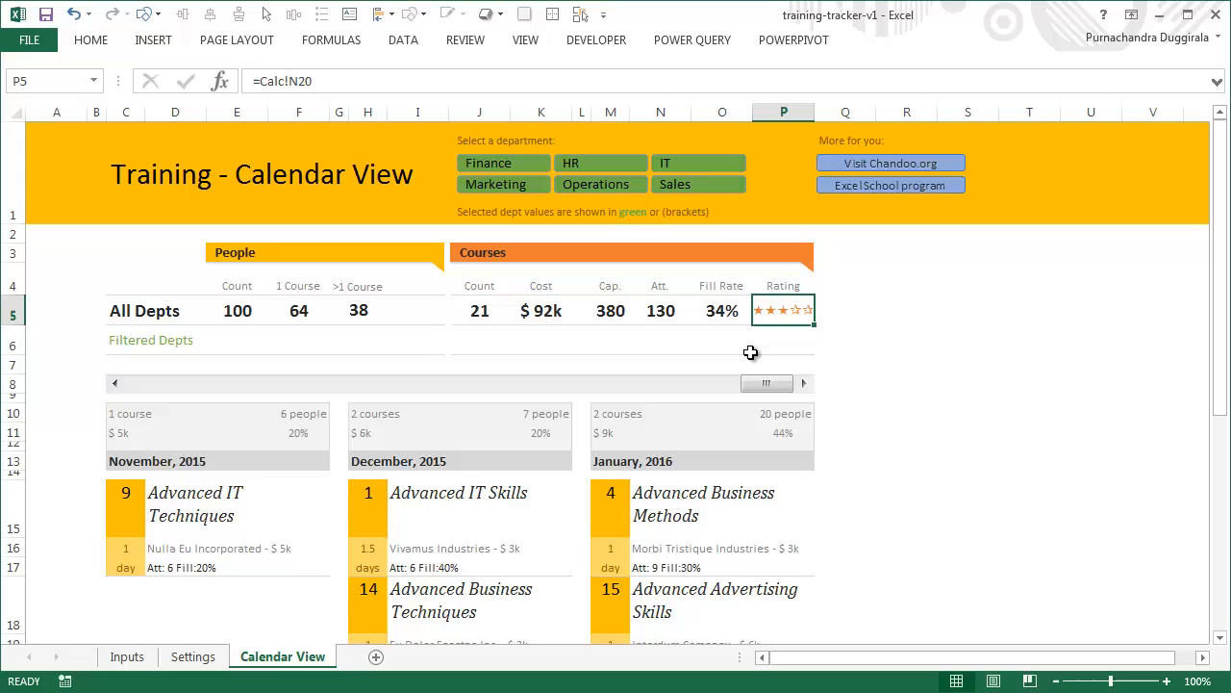
mouse_move(612, 443)
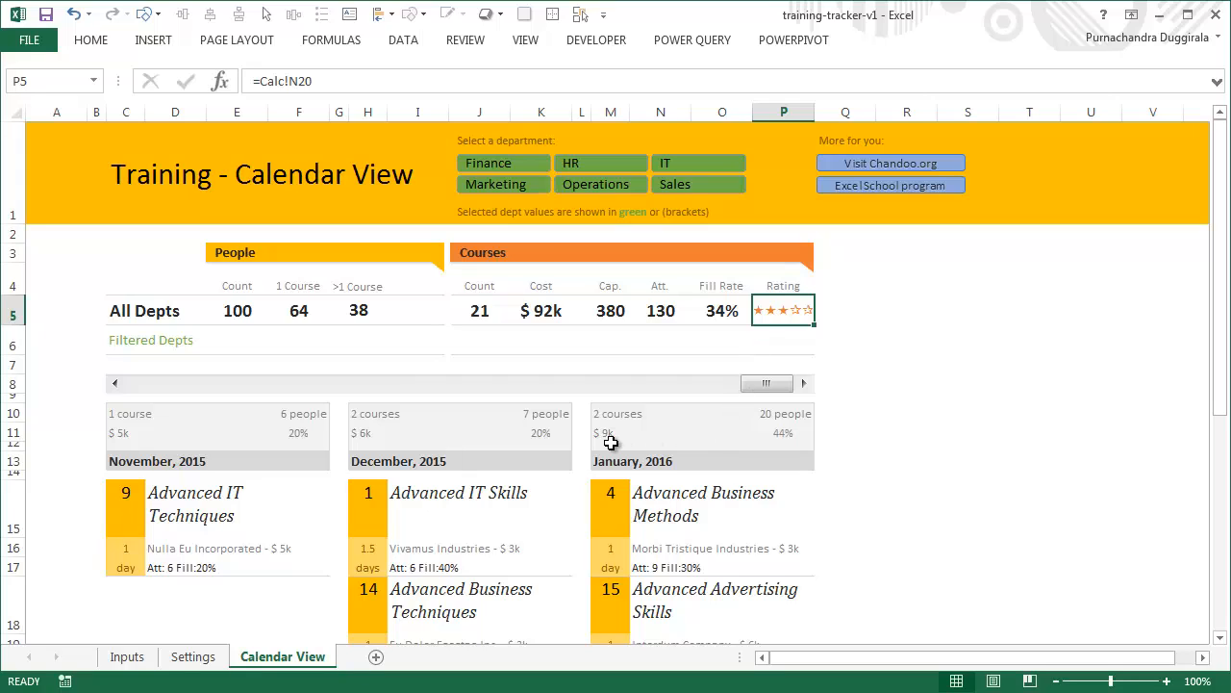
mouse_move(595, 454)
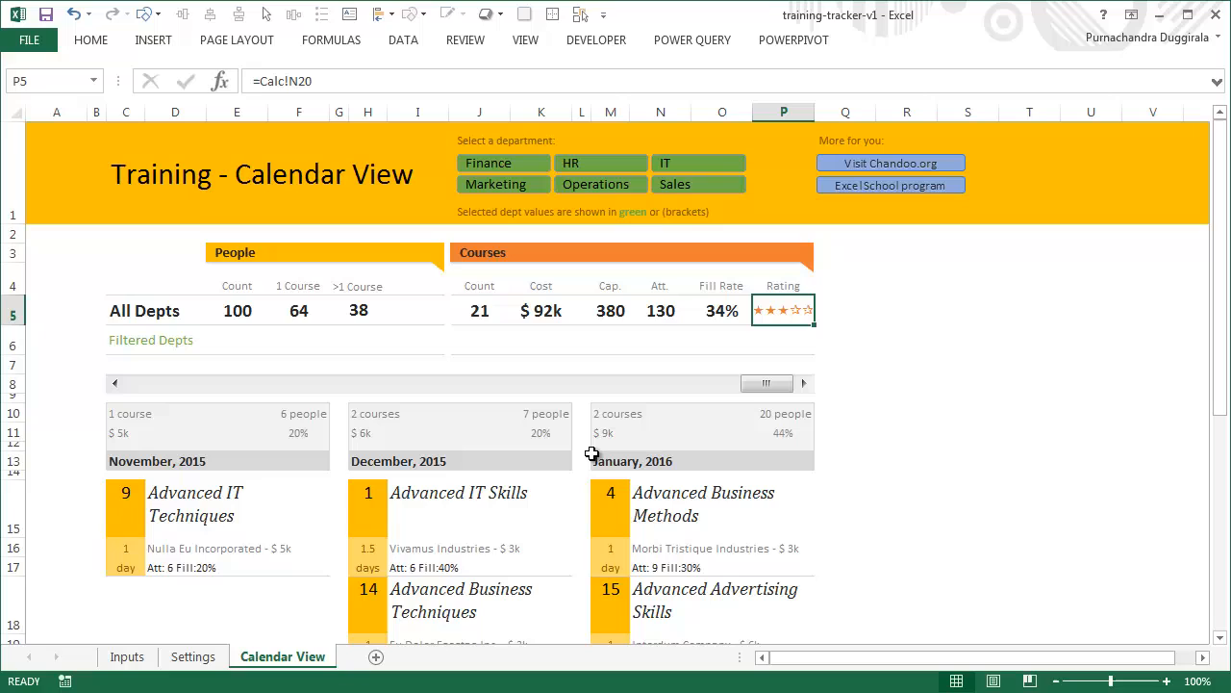
mouse_move(627, 435)
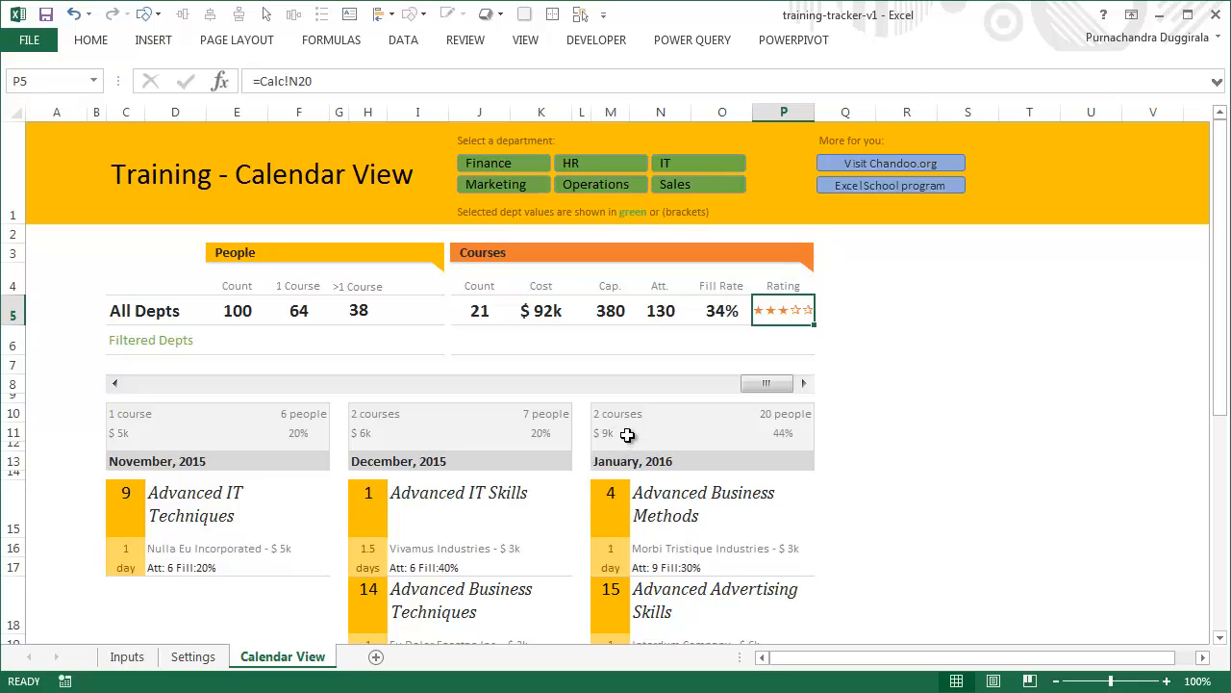
mouse_move(891, 185)
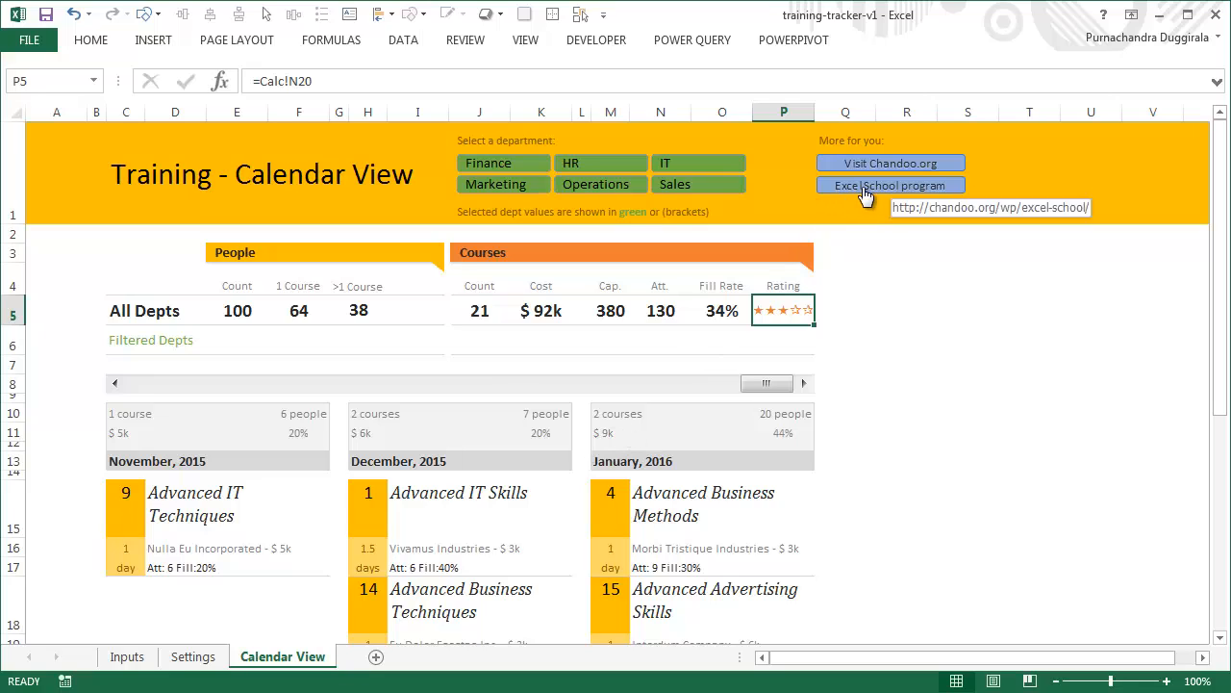
mouse_move(903, 316)
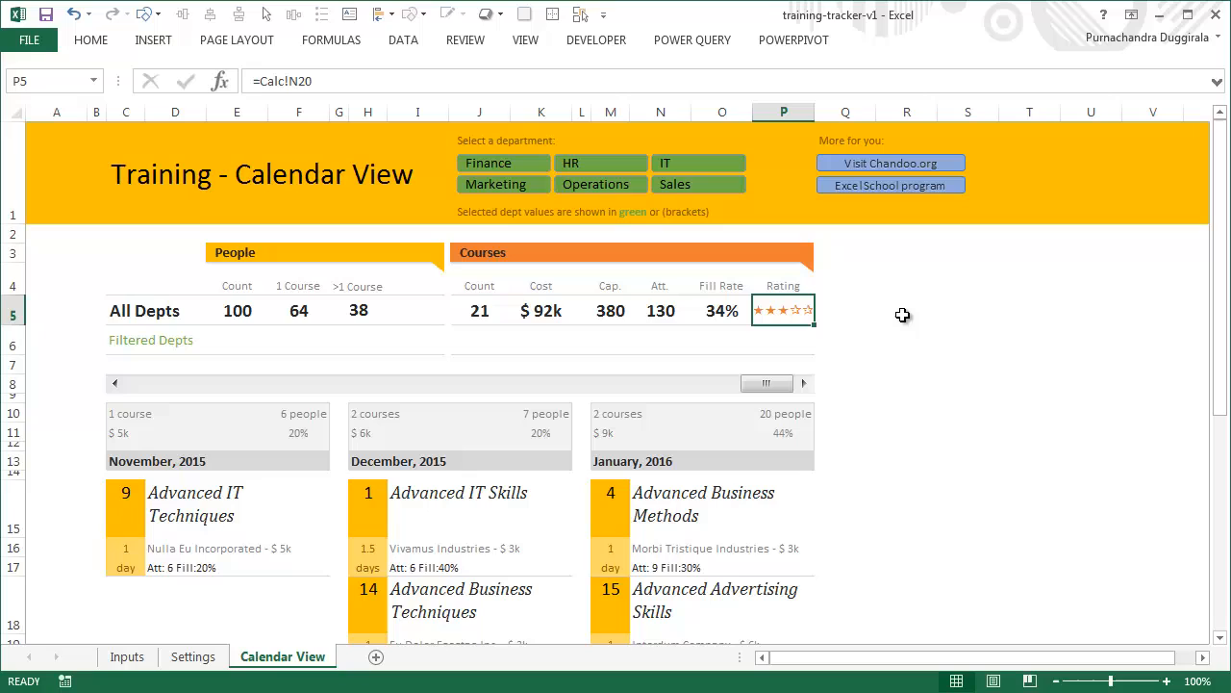
mouse_move(793, 423)
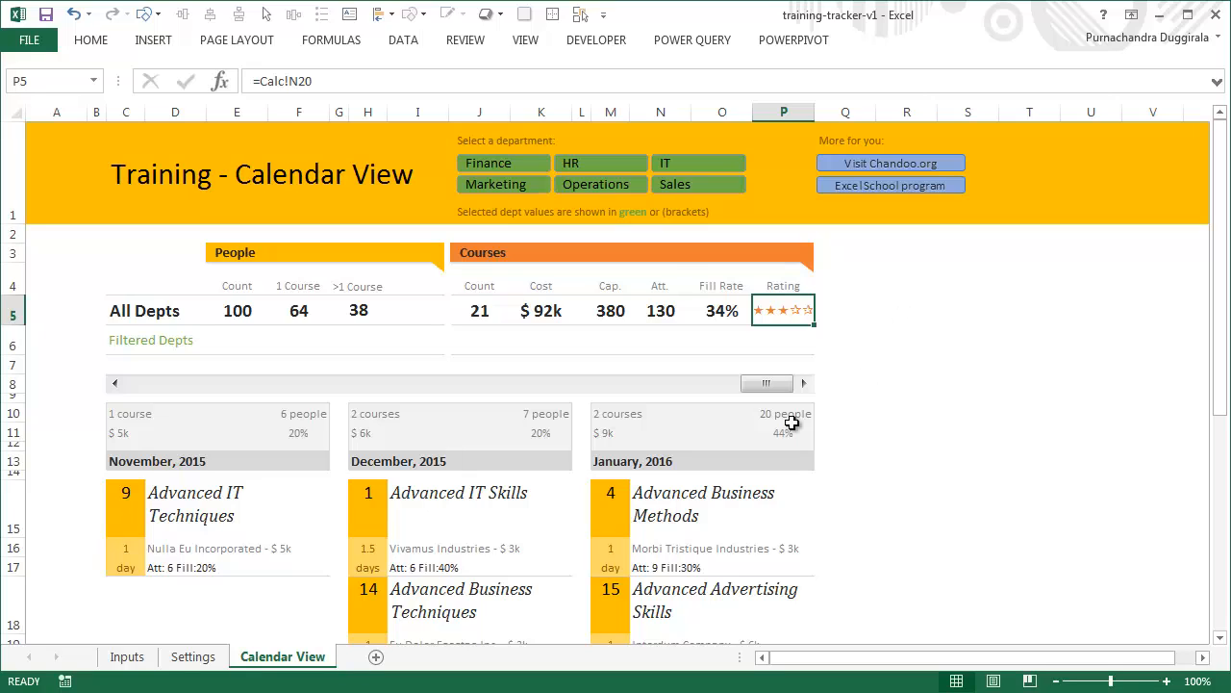
mouse_move(1076, 318)
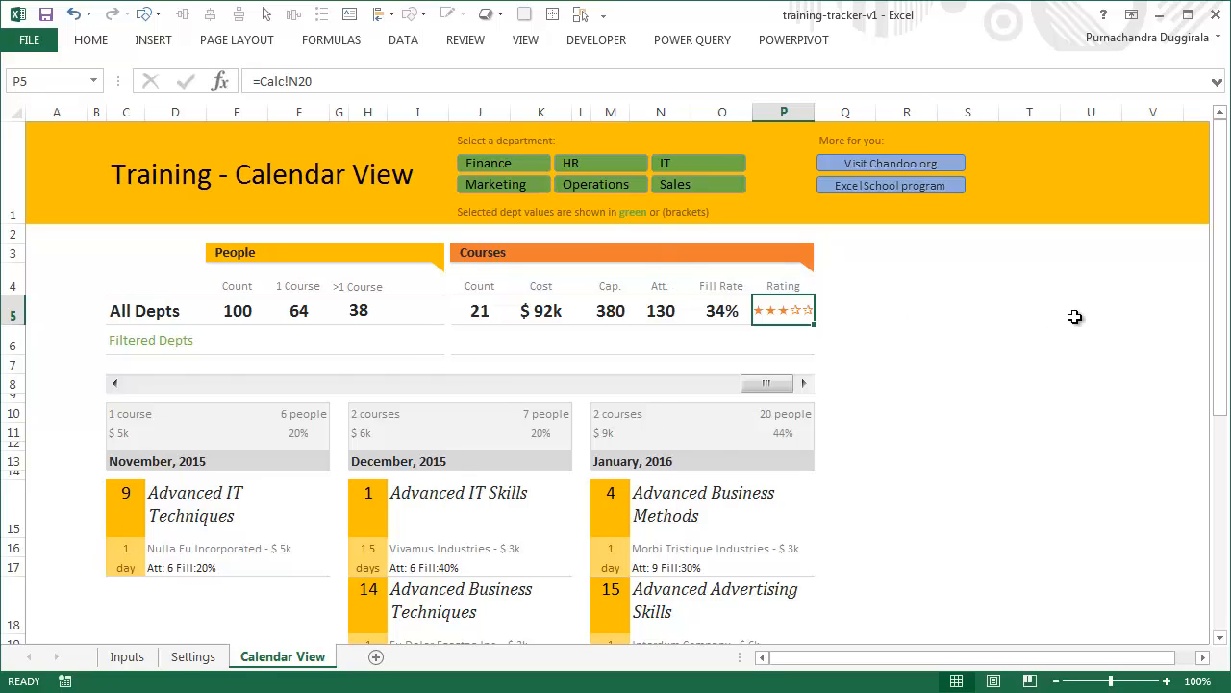